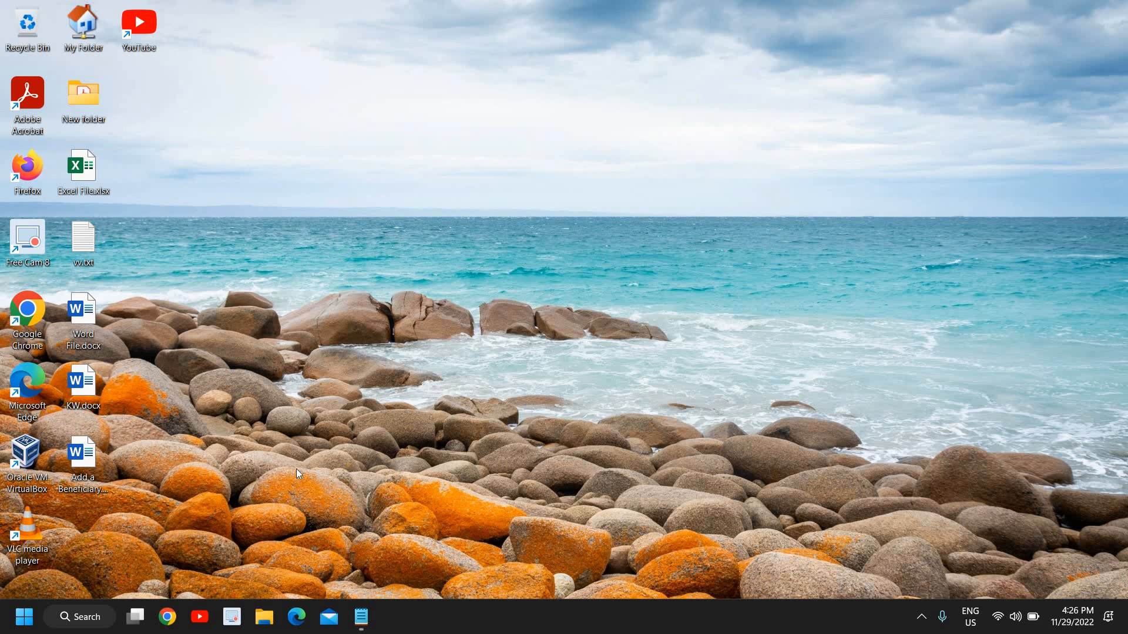
{"action": "mouse_move", "coordinate": [563, 473]}
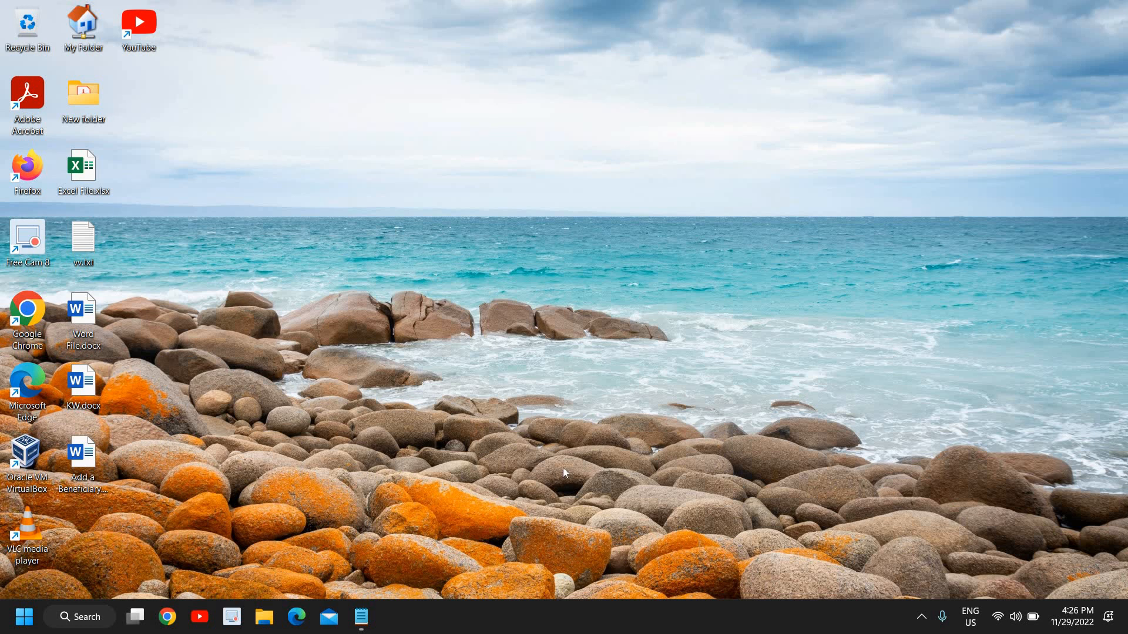
{"action": "mouse_move", "coordinate": [565, 466]}
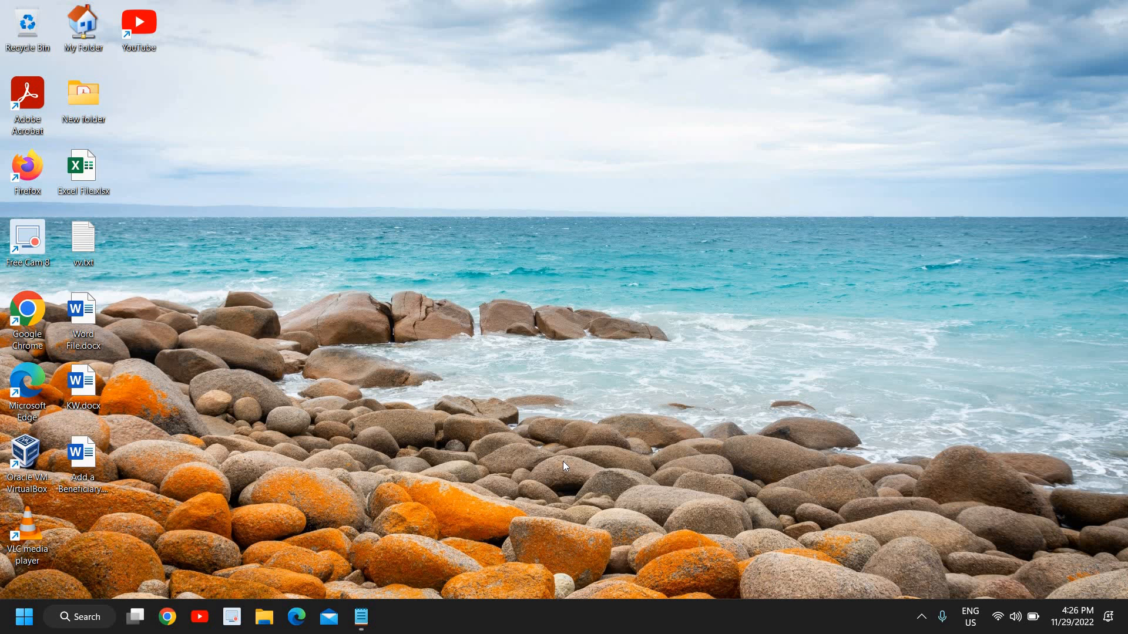
{"action": "mouse_move", "coordinate": [550, 465]}
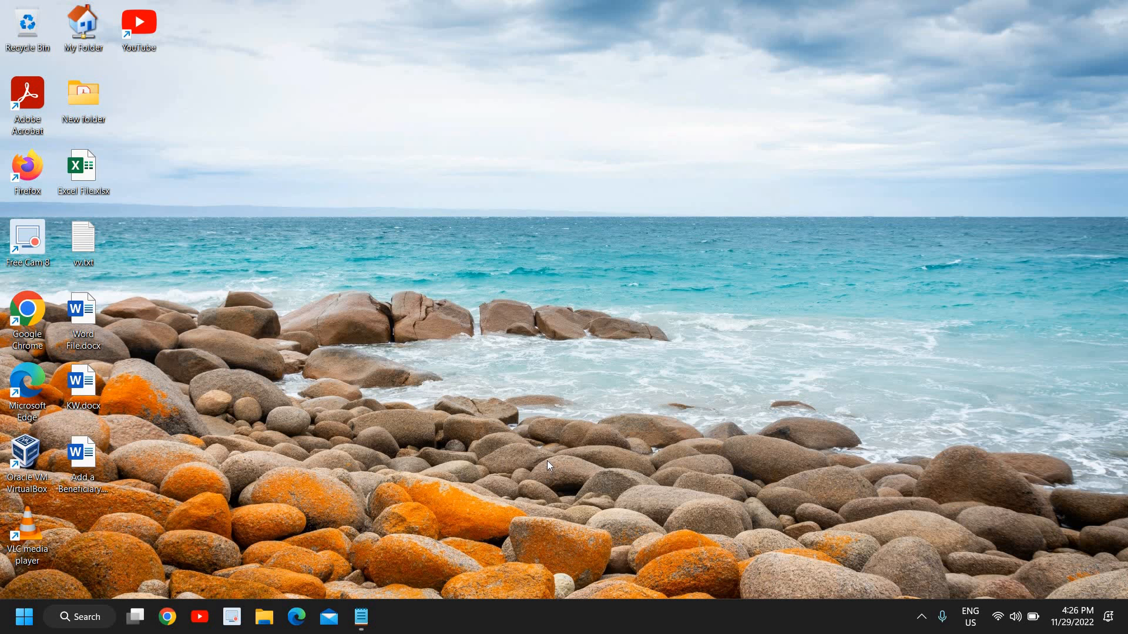
{"action": "mouse_move", "coordinate": [881, 307]}
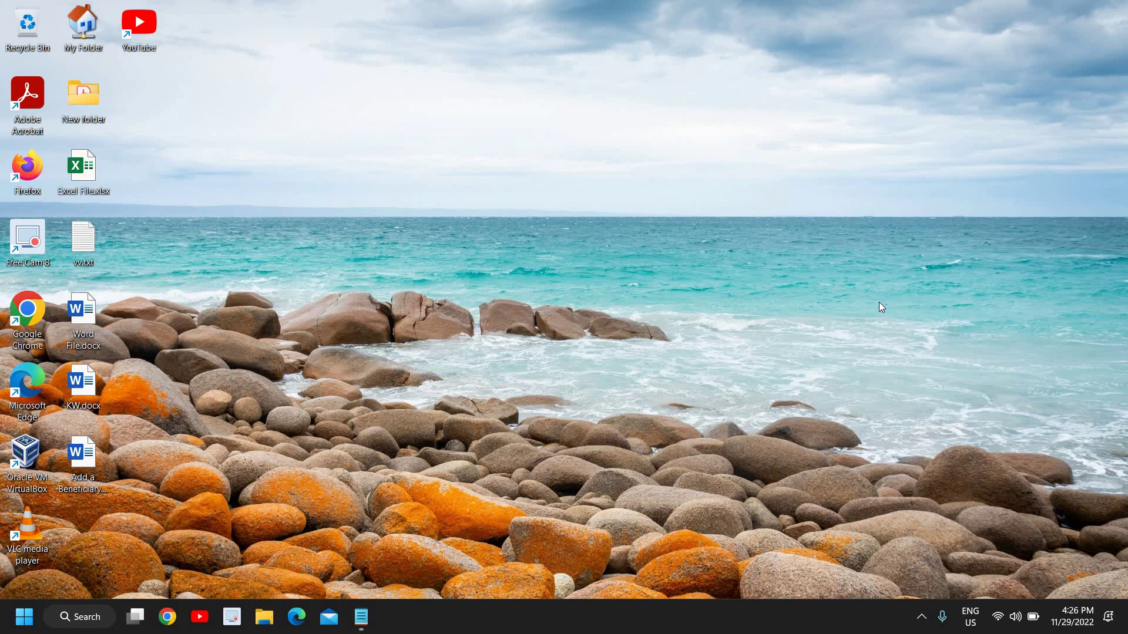
{"action": "mouse_move", "coordinate": [510, 467]}
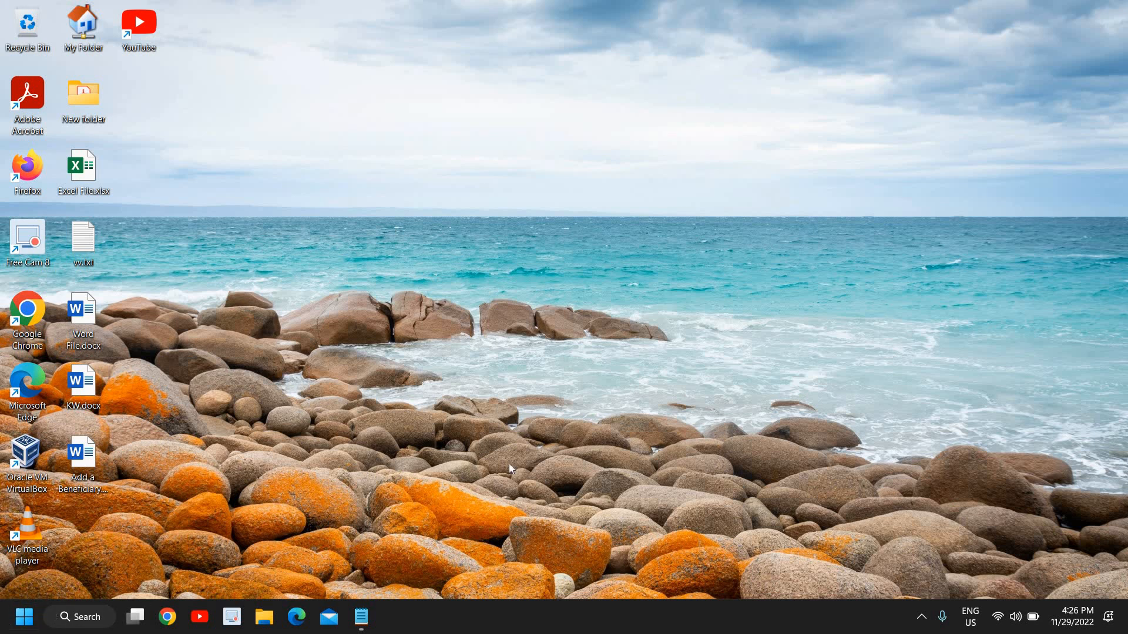
{"action": "mouse_move", "coordinate": [23, 616]}
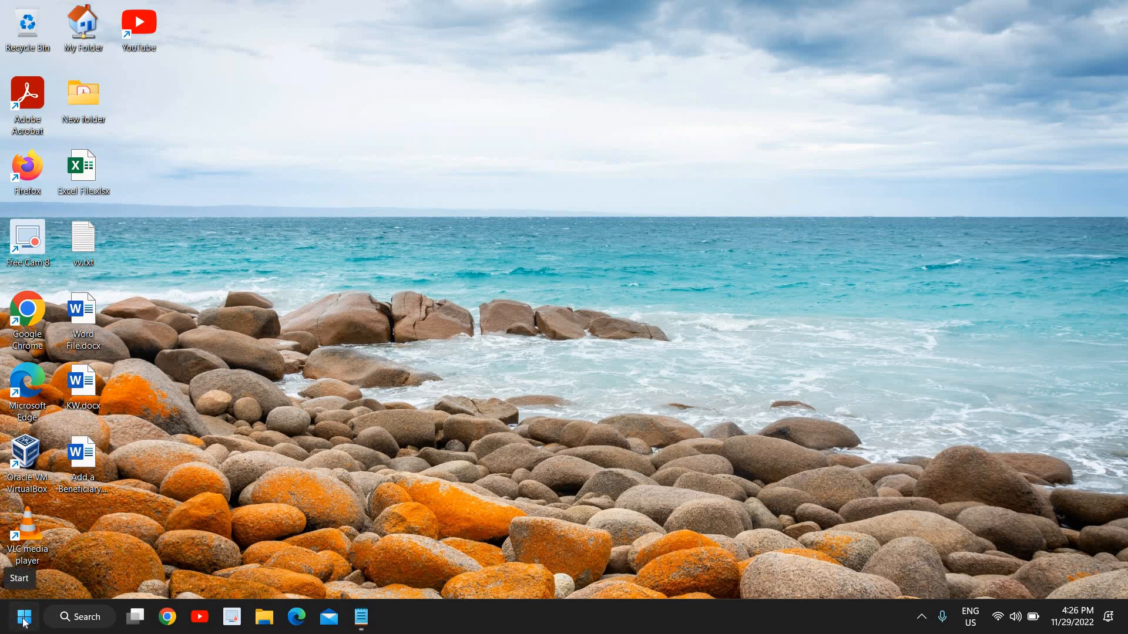
- Launch Device Manager from the Start quick-link menu and maximize its window
{"action": "right_click", "coordinate": [23, 617]}
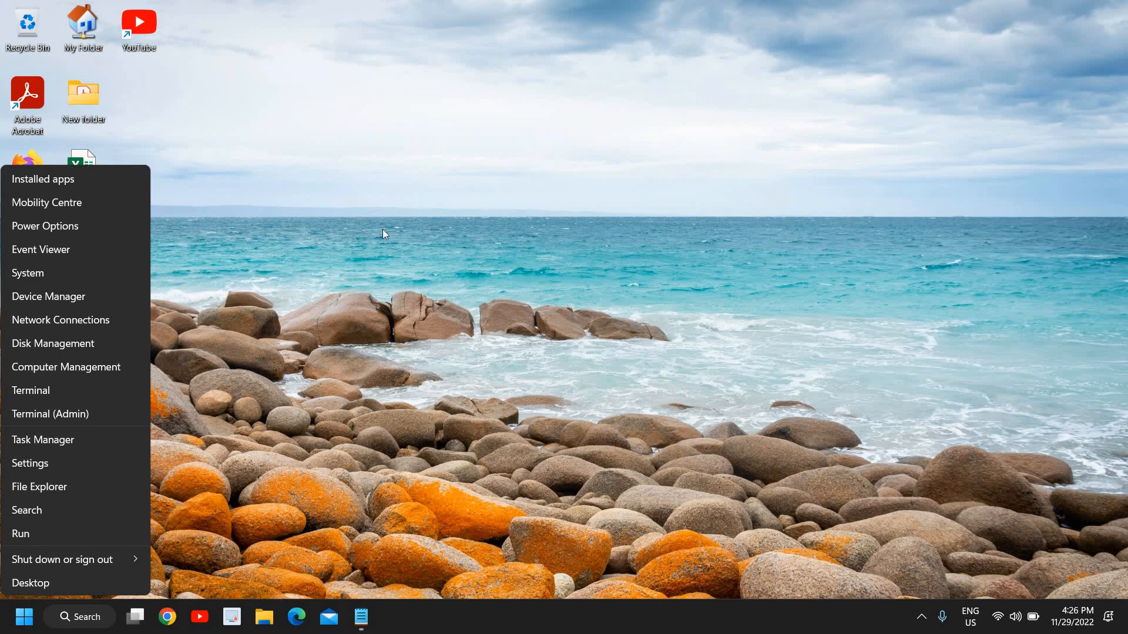
{"action": "mouse_move", "coordinate": [80, 303]}
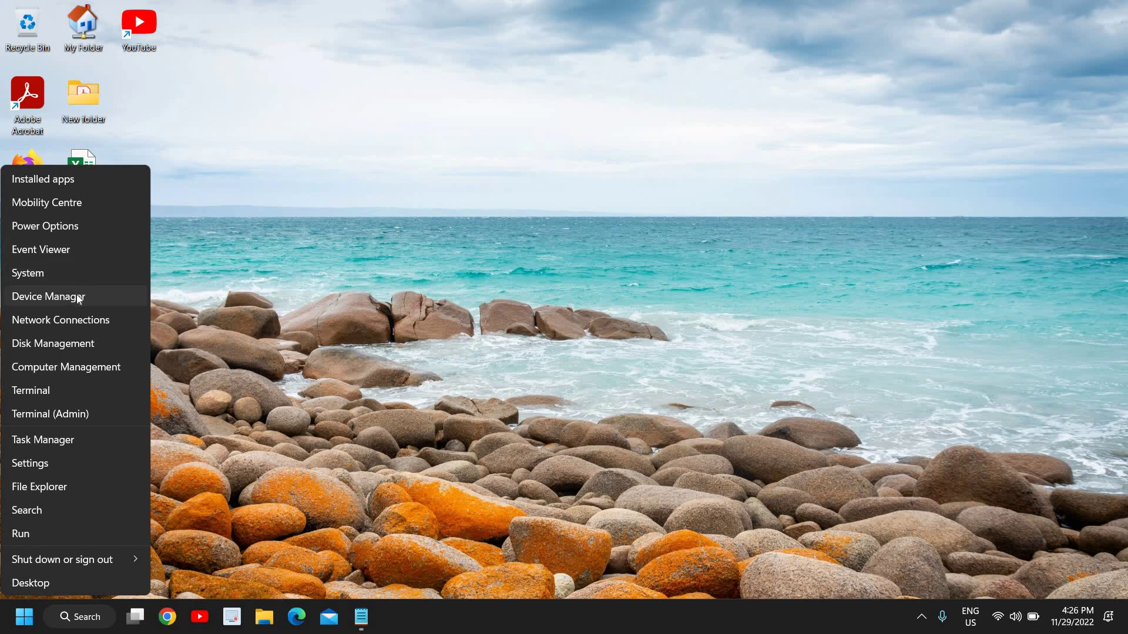
{"action": "left_click", "coordinate": [48, 296]}
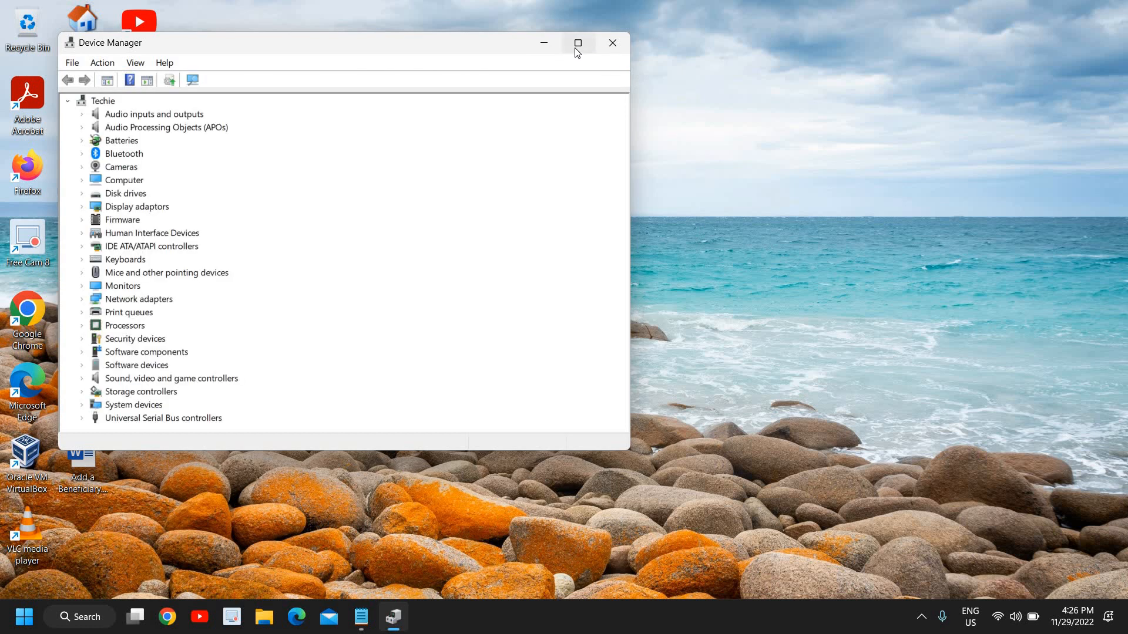
{"action": "left_click", "coordinate": [578, 43]}
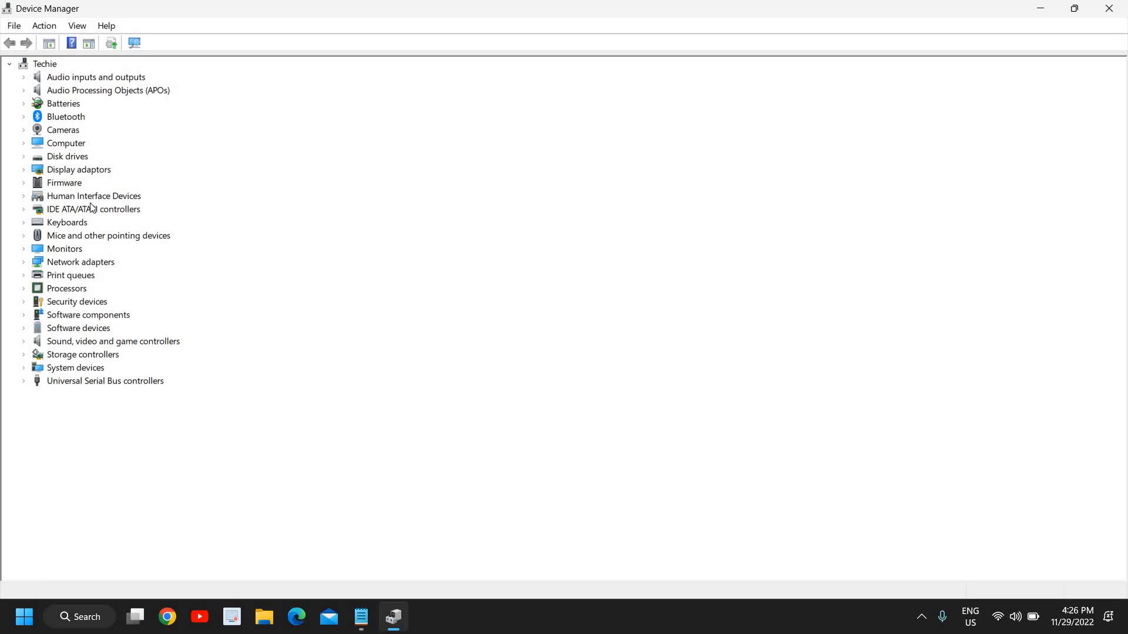
{"action": "mouse_move", "coordinate": [120, 251]}
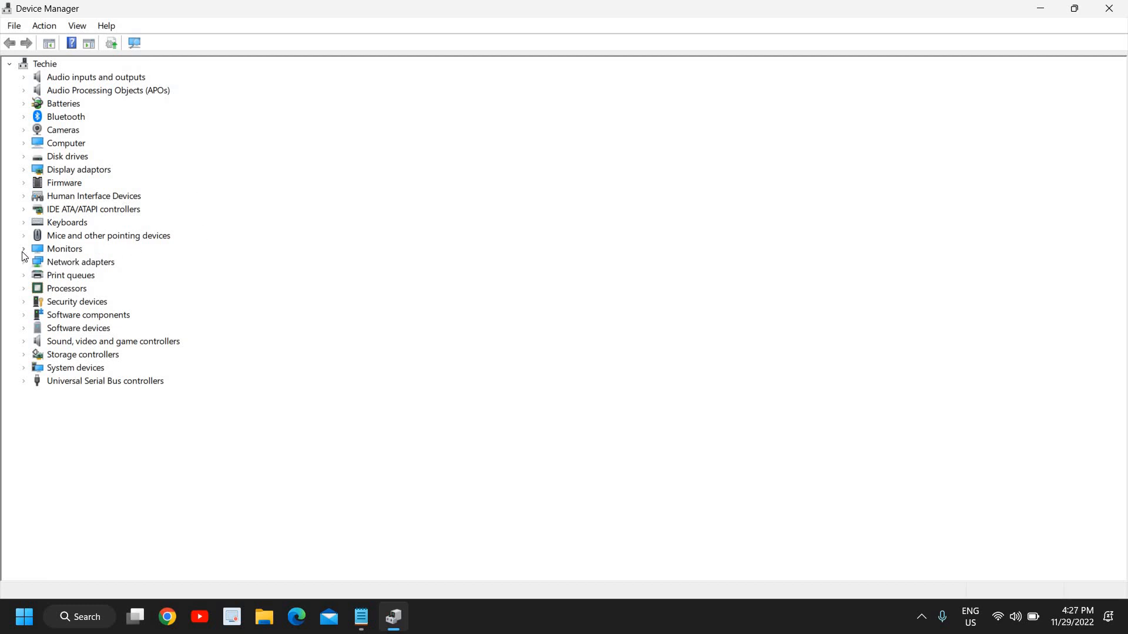
- Run an automatic driver search for Integrated Monitor under Monitors; Generic PnP Monitor is already installed
{"action": "left_click", "coordinate": [24, 249]}
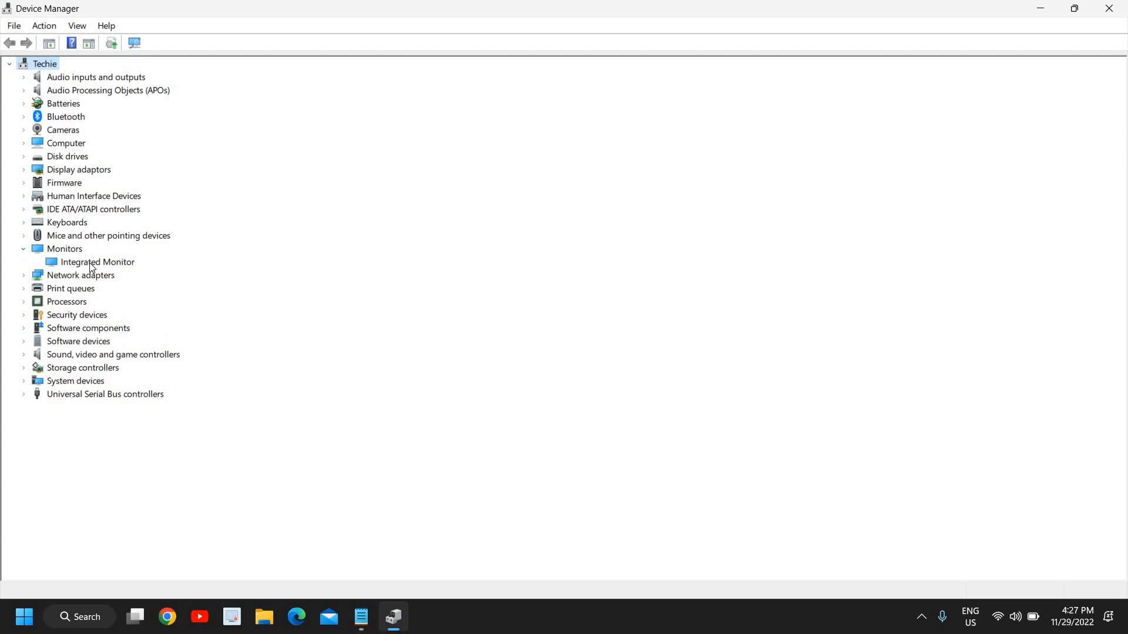
{"action": "left_click", "coordinate": [97, 262]}
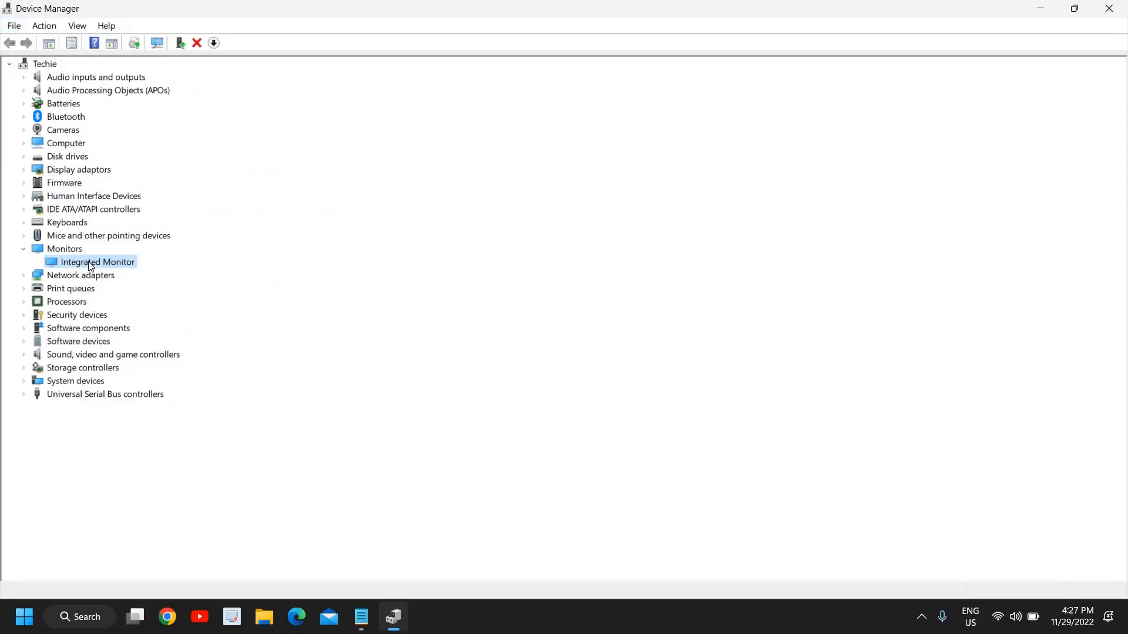
{"action": "right_click", "coordinate": [90, 262]}
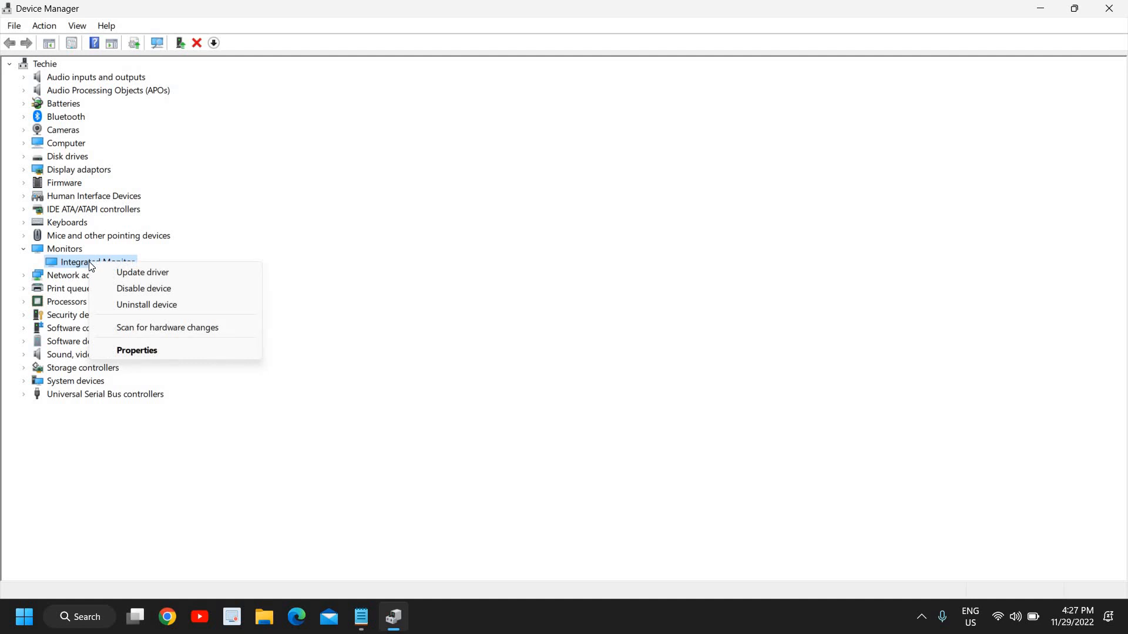
{"action": "mouse_move", "coordinate": [121, 273]}
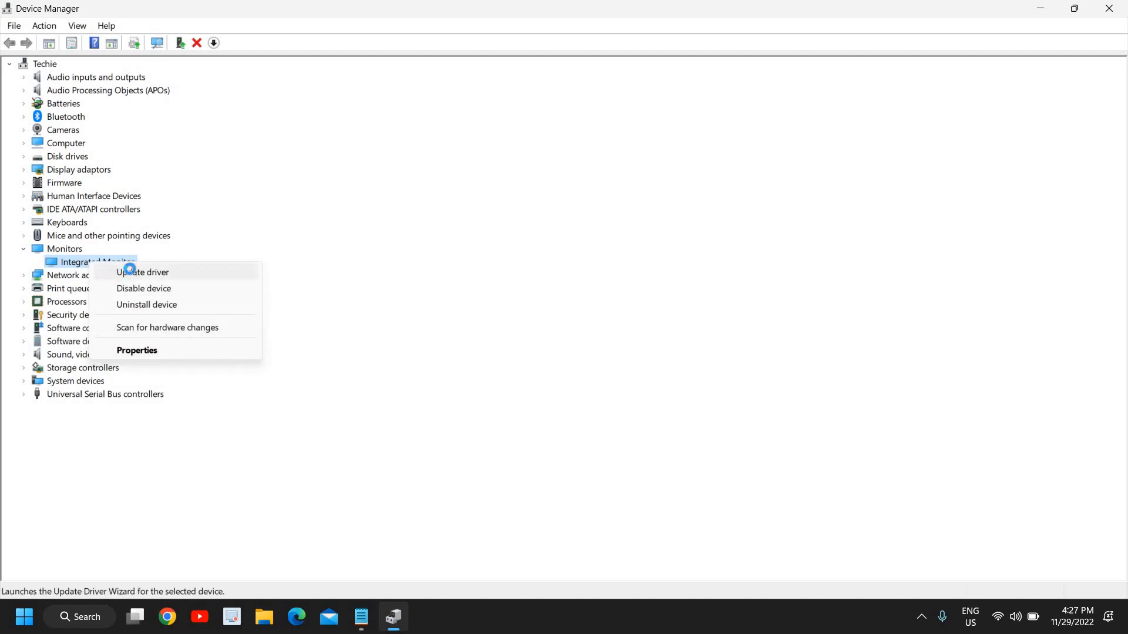
{"action": "left_click", "coordinate": [144, 272]}
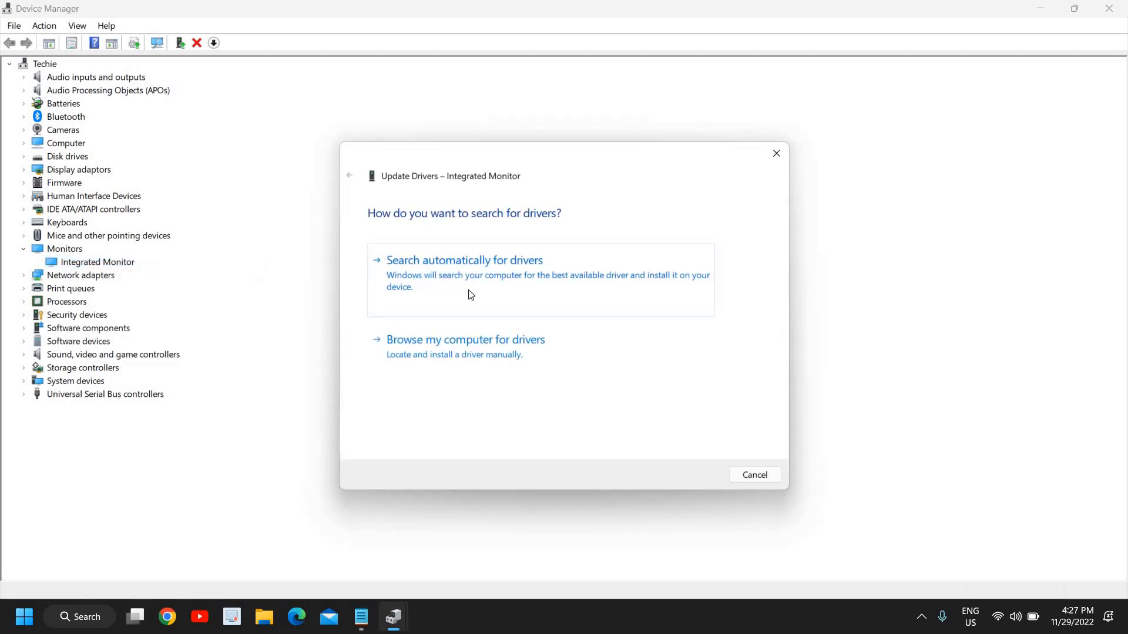
{"action": "left_click", "coordinate": [464, 259]}
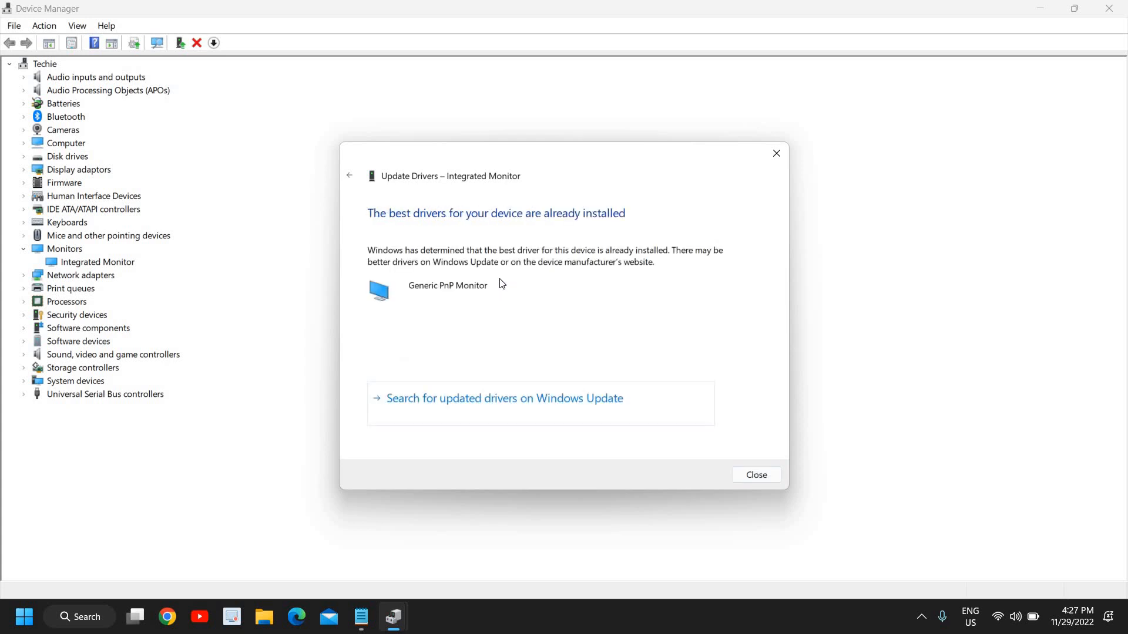
{"action": "mouse_move", "coordinate": [517, 284]}
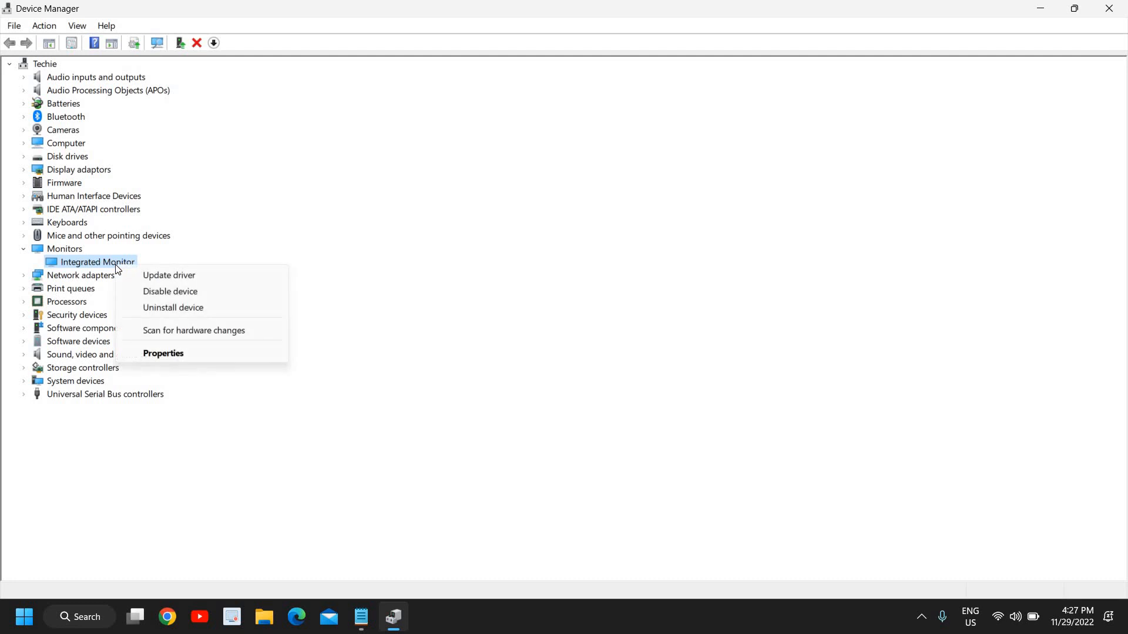
{"action": "mouse_move", "coordinate": [165, 282]}
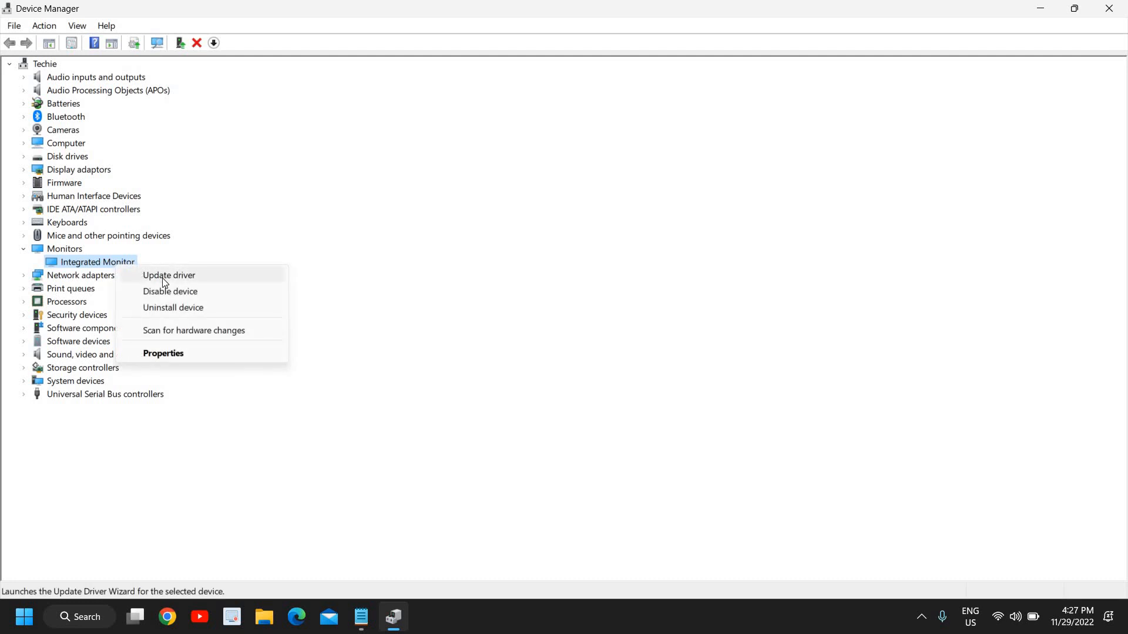
- Restart the Integrated Monitor driver update and browse to the list of compatible drivers
{"action": "left_click", "coordinate": [169, 275]}
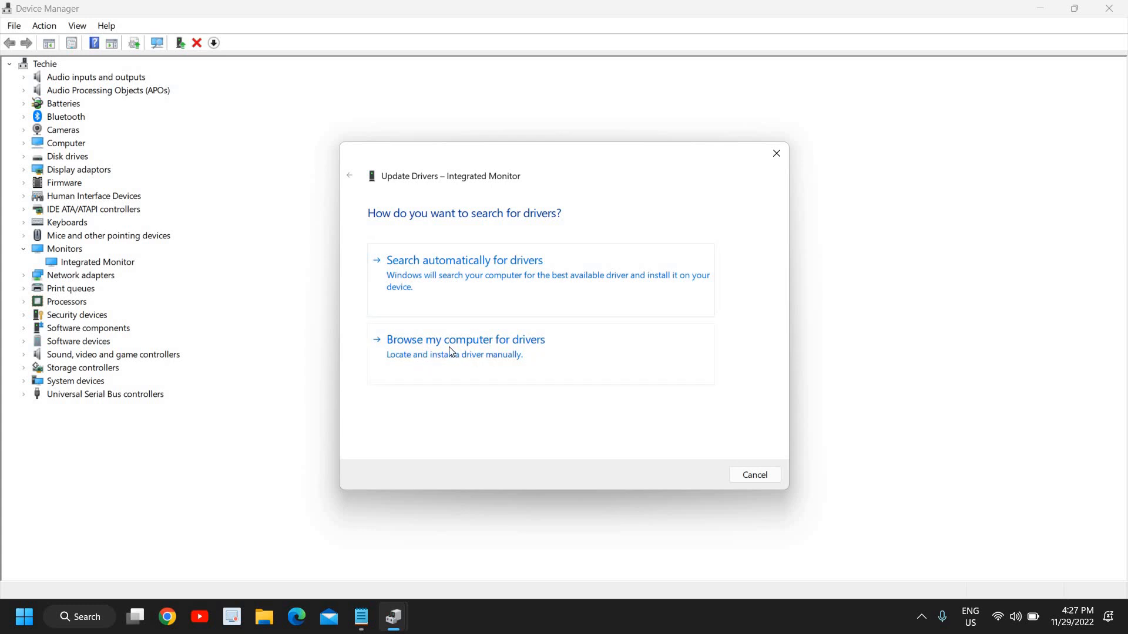
{"action": "left_click", "coordinate": [466, 339]}
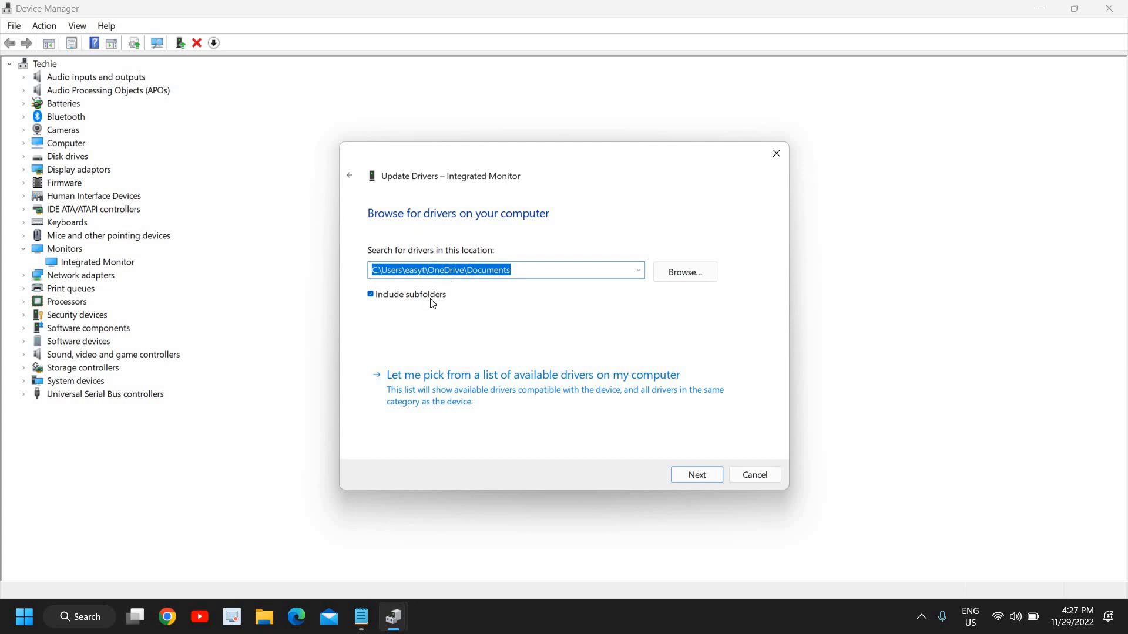
{"action": "mouse_move", "coordinate": [432, 397]}
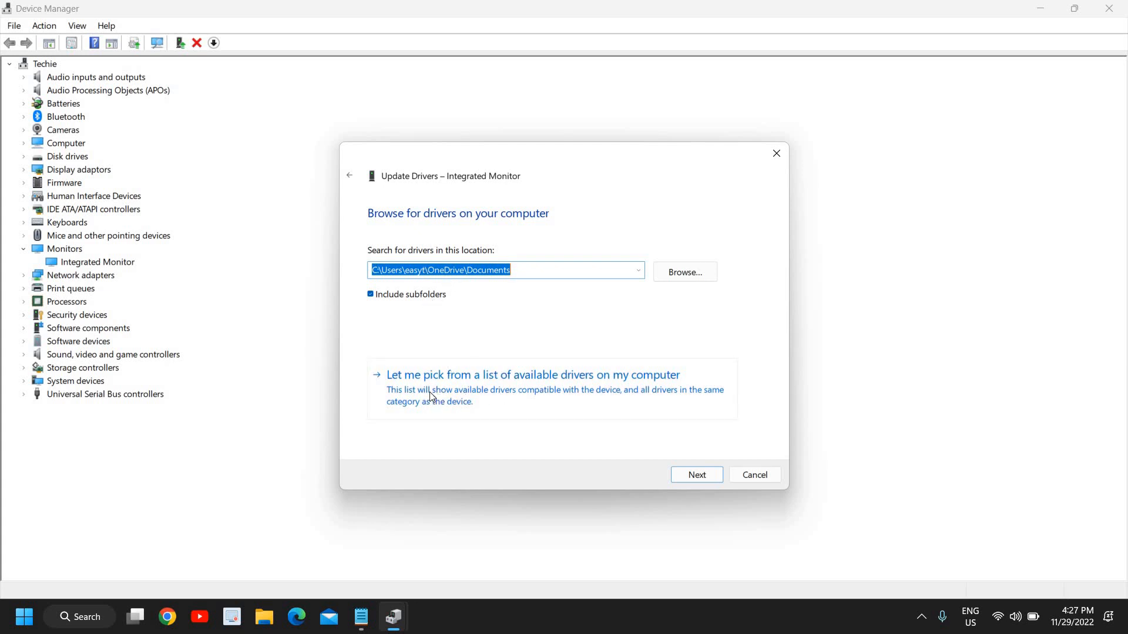
{"action": "mouse_move", "coordinate": [482, 397]}
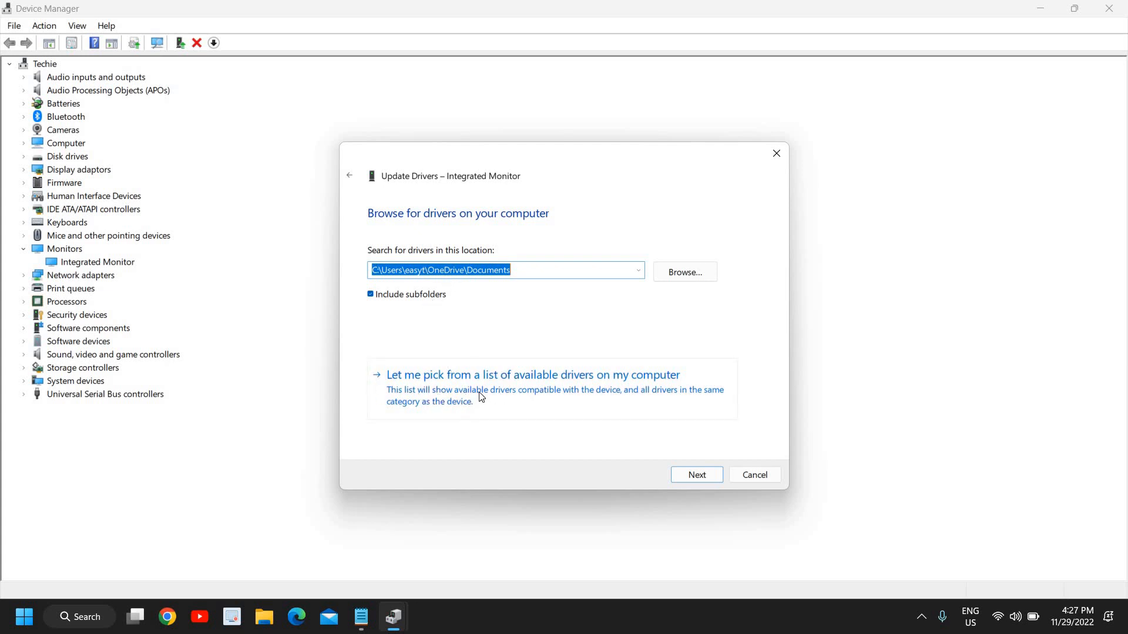
{"action": "left_click", "coordinate": [533, 375]}
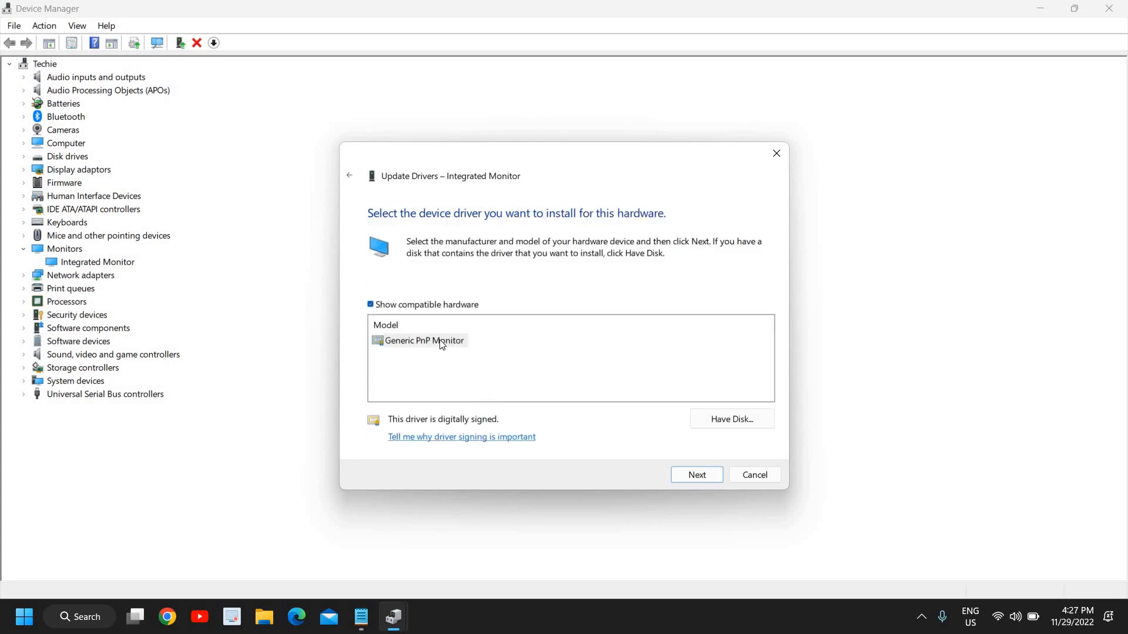
- Select Generic PnP Monitor, then cancel the driver update and close Device Manager
{"action": "left_click", "coordinate": [424, 340]}
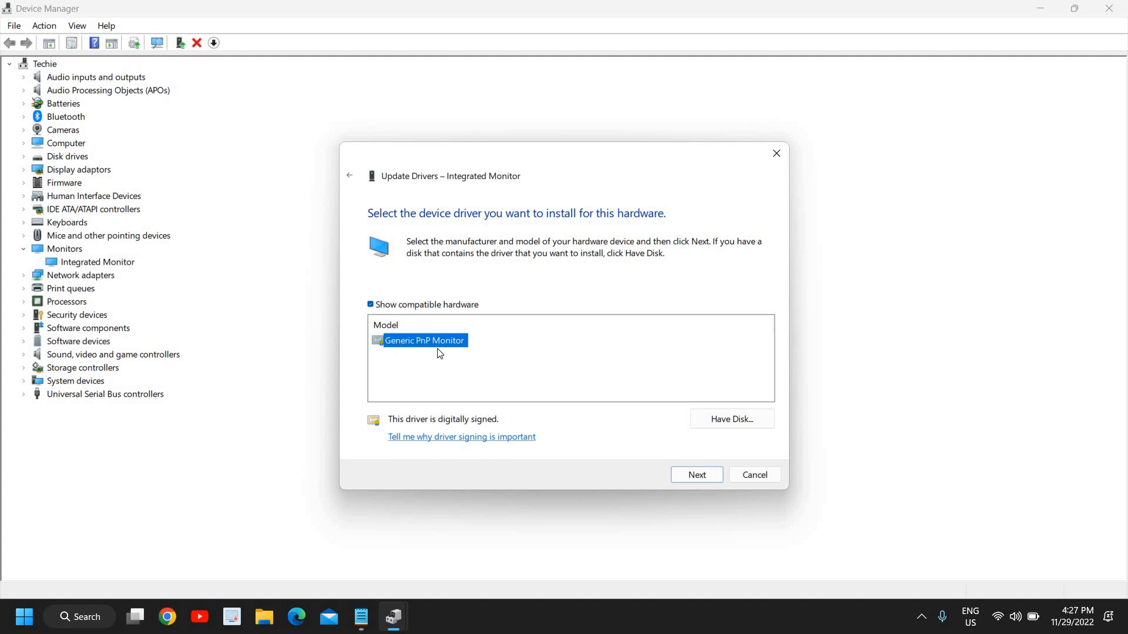
{"action": "mouse_move", "coordinate": [397, 338]}
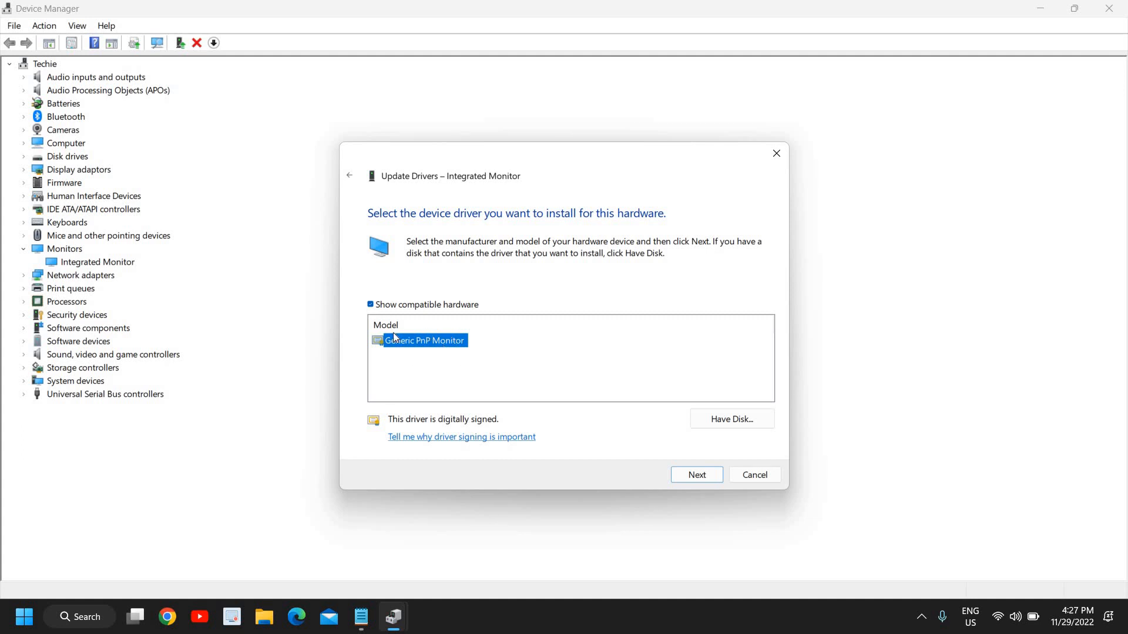
{"action": "mouse_move", "coordinate": [381, 385]}
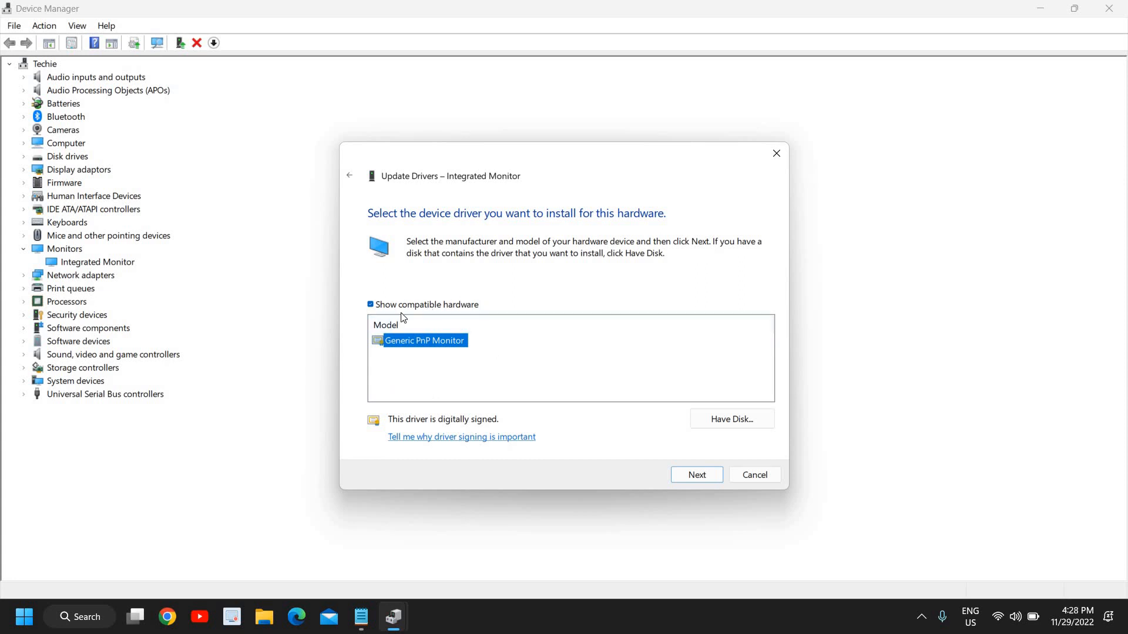
{"action": "mouse_move", "coordinate": [421, 382]}
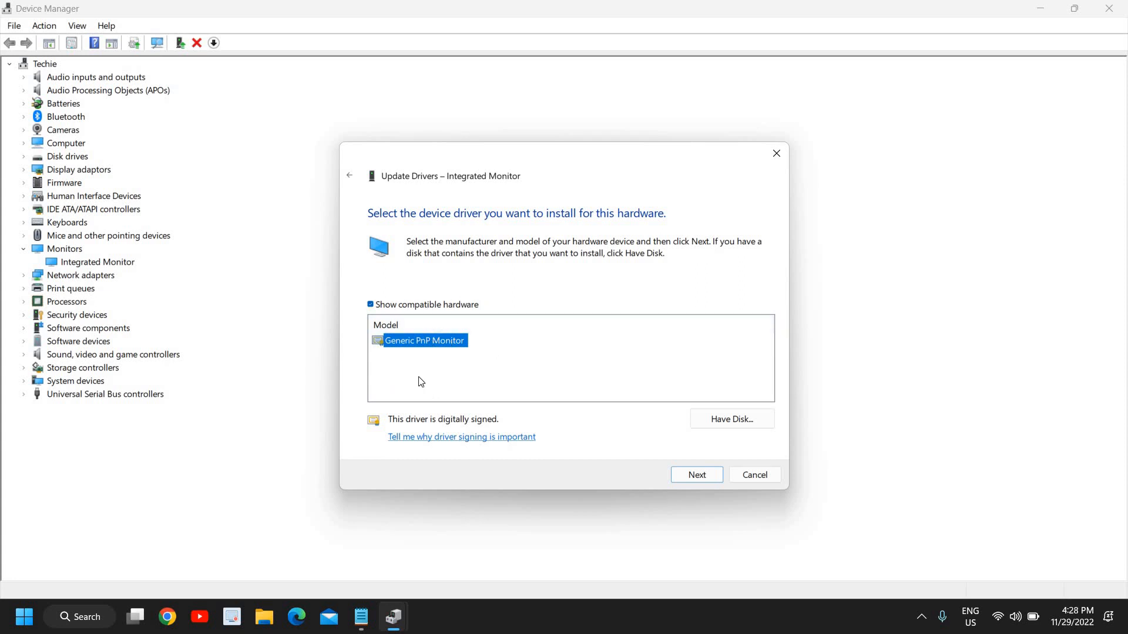
{"action": "mouse_move", "coordinate": [395, 356]}
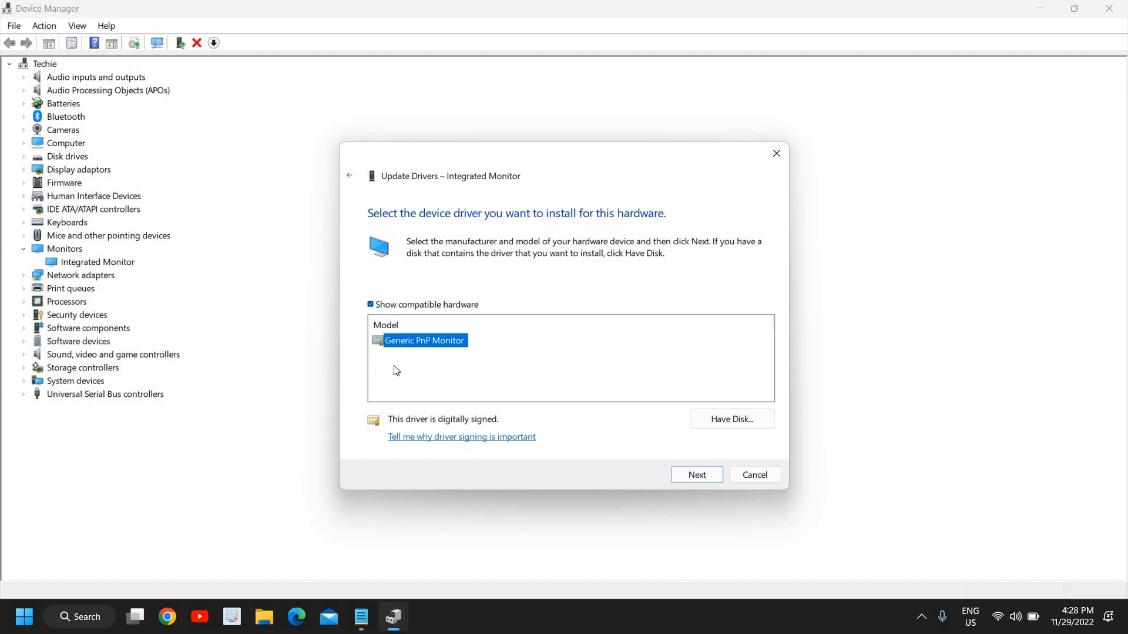
{"action": "mouse_move", "coordinate": [394, 367]}
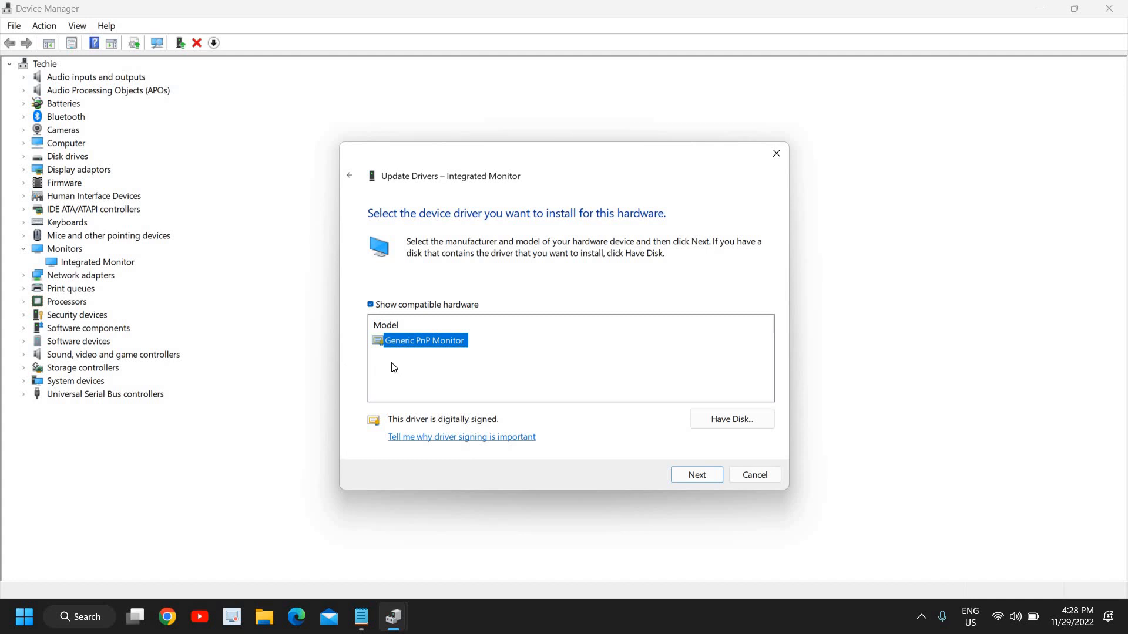
{"action": "mouse_move", "coordinate": [385, 380]}
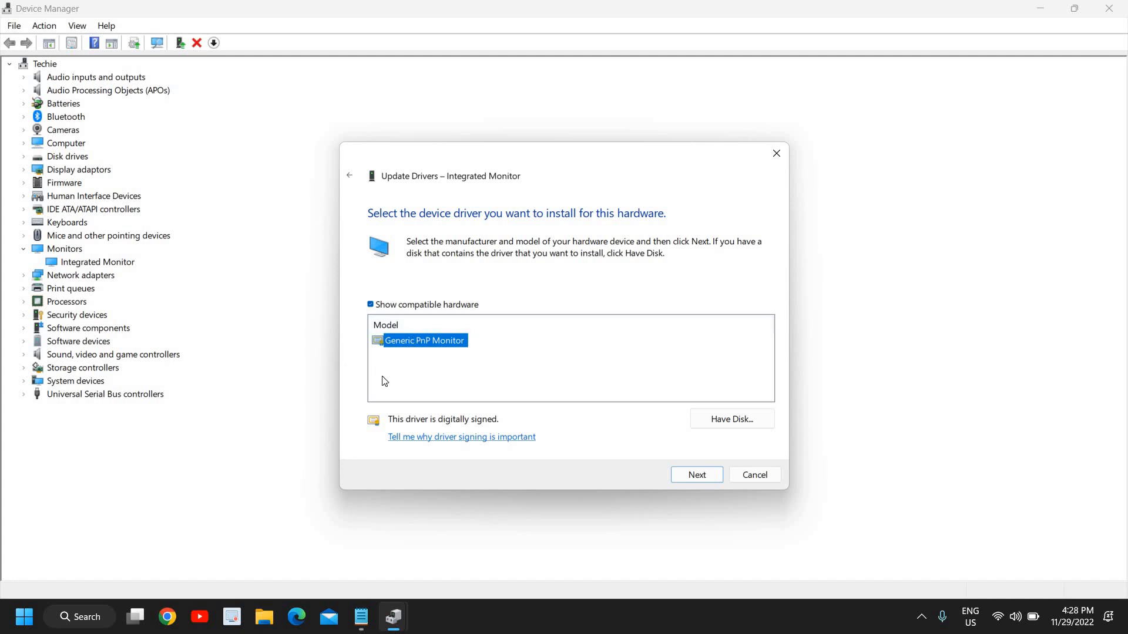
{"action": "mouse_move", "coordinate": [416, 364]}
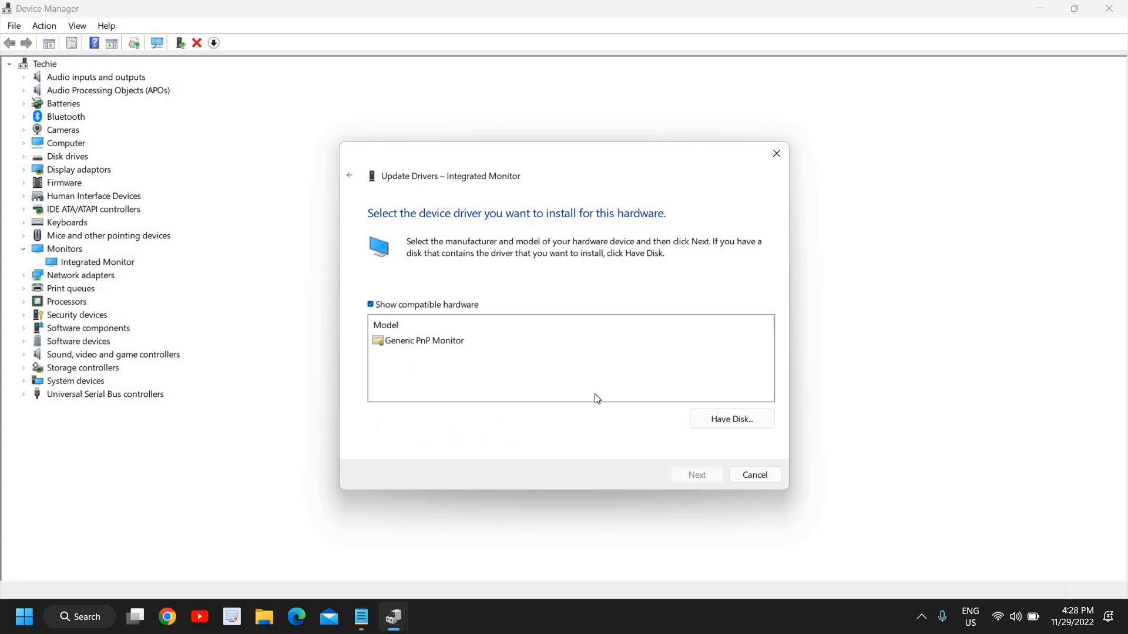
{"action": "left_click", "coordinate": [423, 341]}
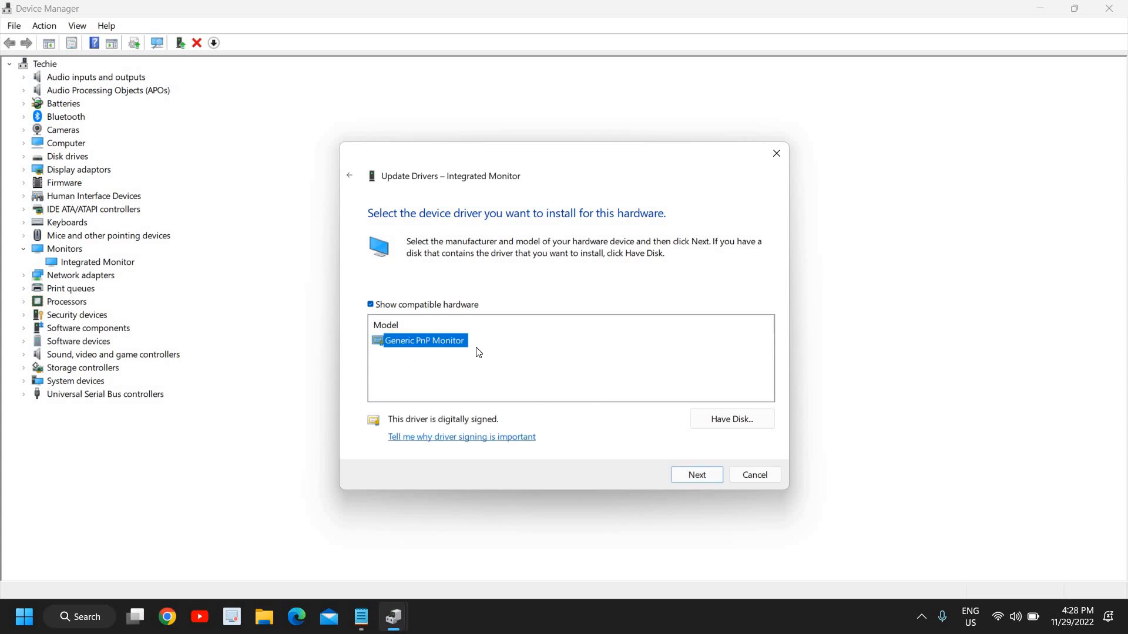
{"action": "mouse_move", "coordinate": [408, 378]}
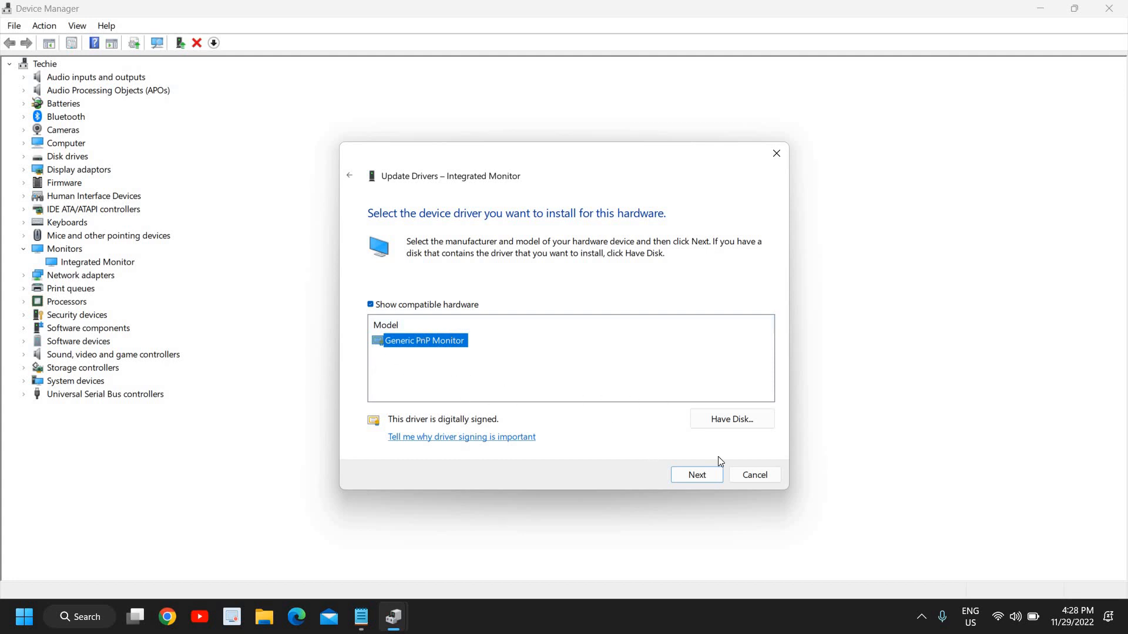
{"action": "mouse_move", "coordinate": [399, 372]}
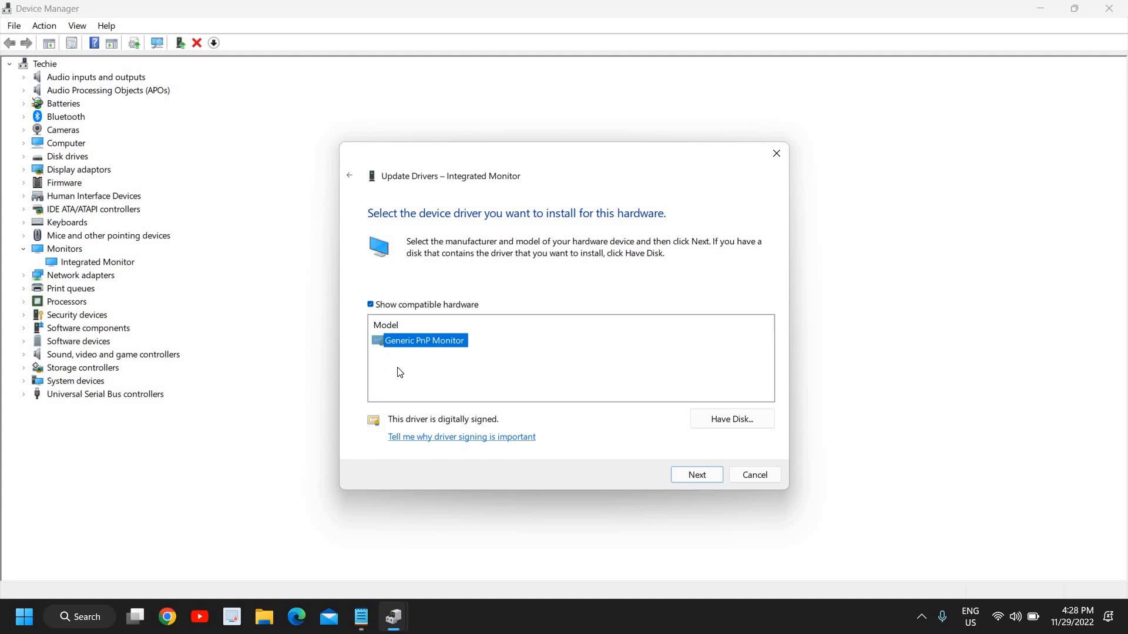
{"action": "mouse_move", "coordinate": [480, 383]}
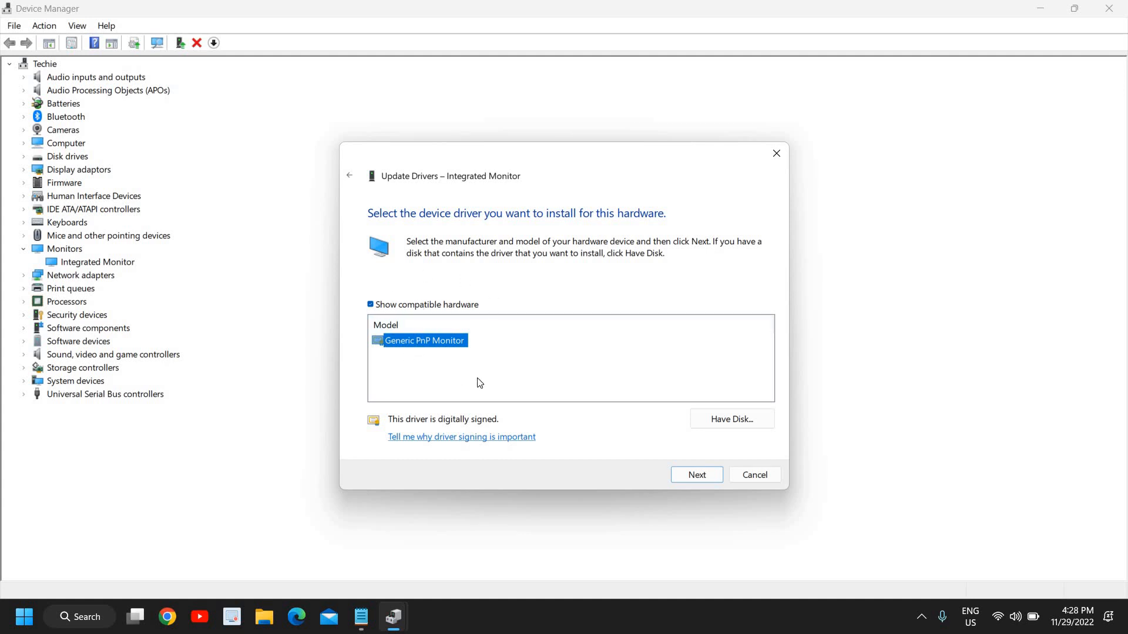
{"action": "mouse_move", "coordinate": [435, 341]}
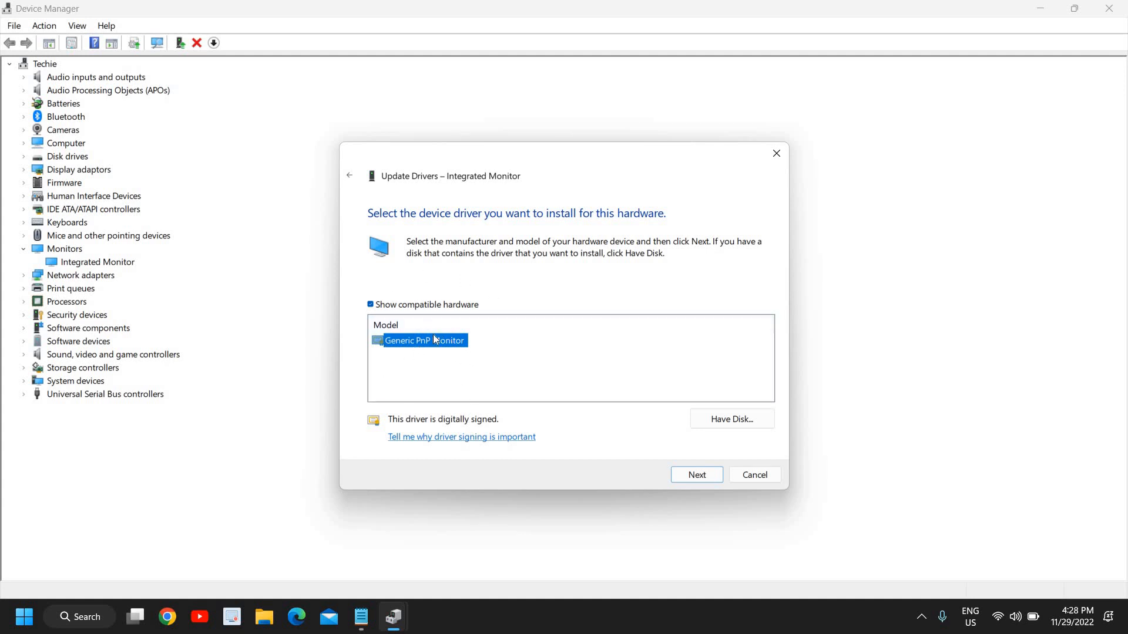
{"action": "mouse_move", "coordinate": [459, 355]}
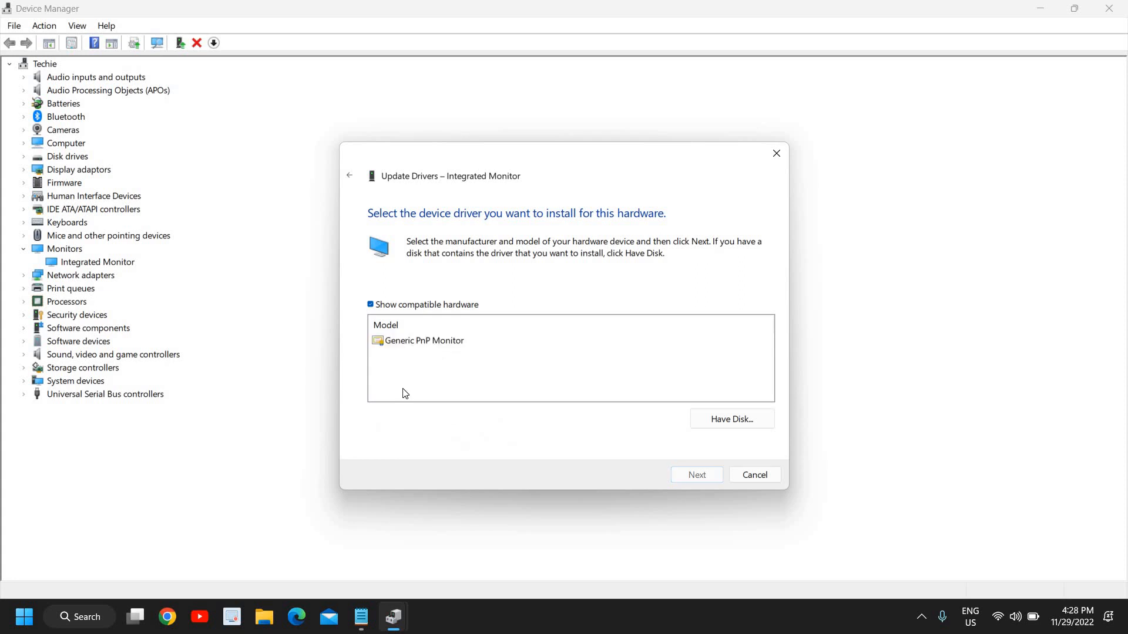
{"action": "mouse_move", "coordinate": [748, 471]}
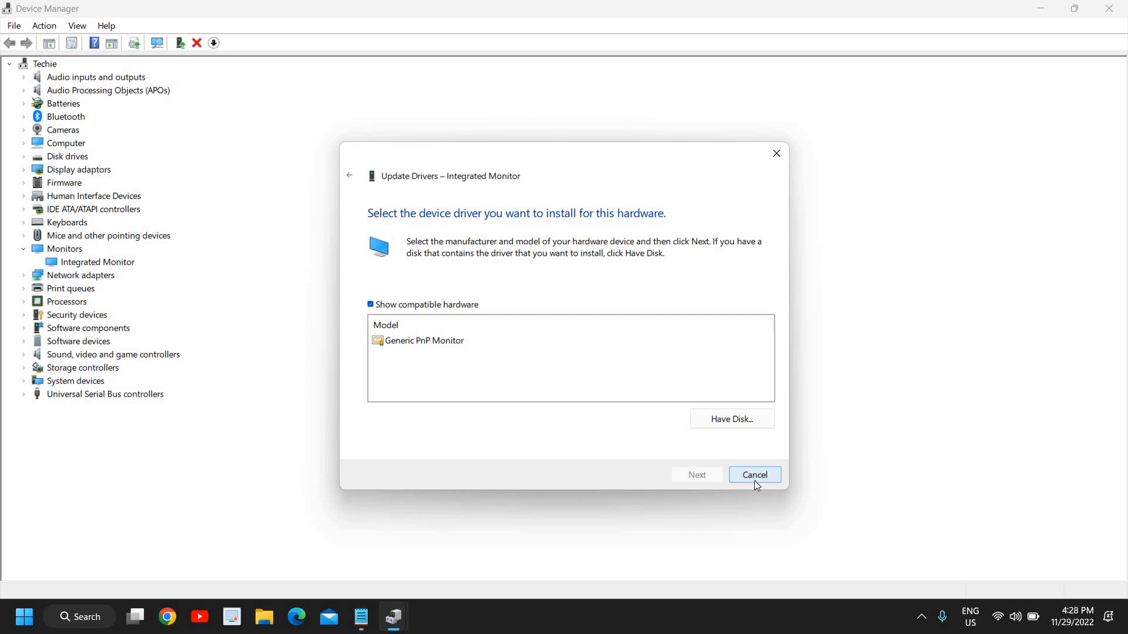
{"action": "mouse_move", "coordinate": [524, 461]}
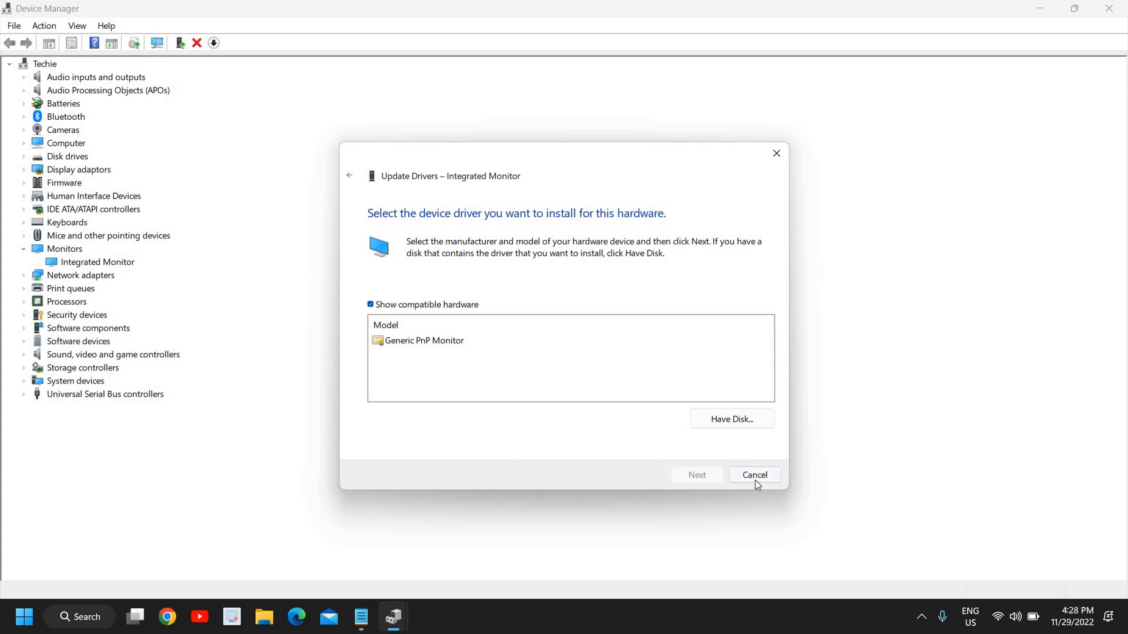
{"action": "left_click", "coordinate": [754, 475]}
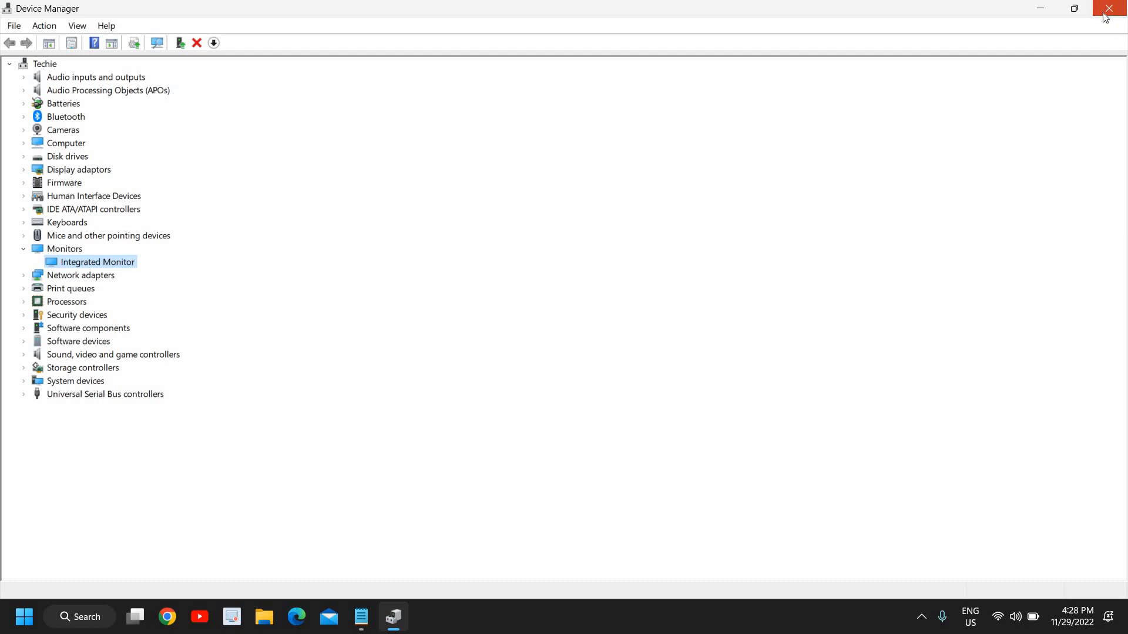
{"action": "left_click", "coordinate": [1109, 7]}
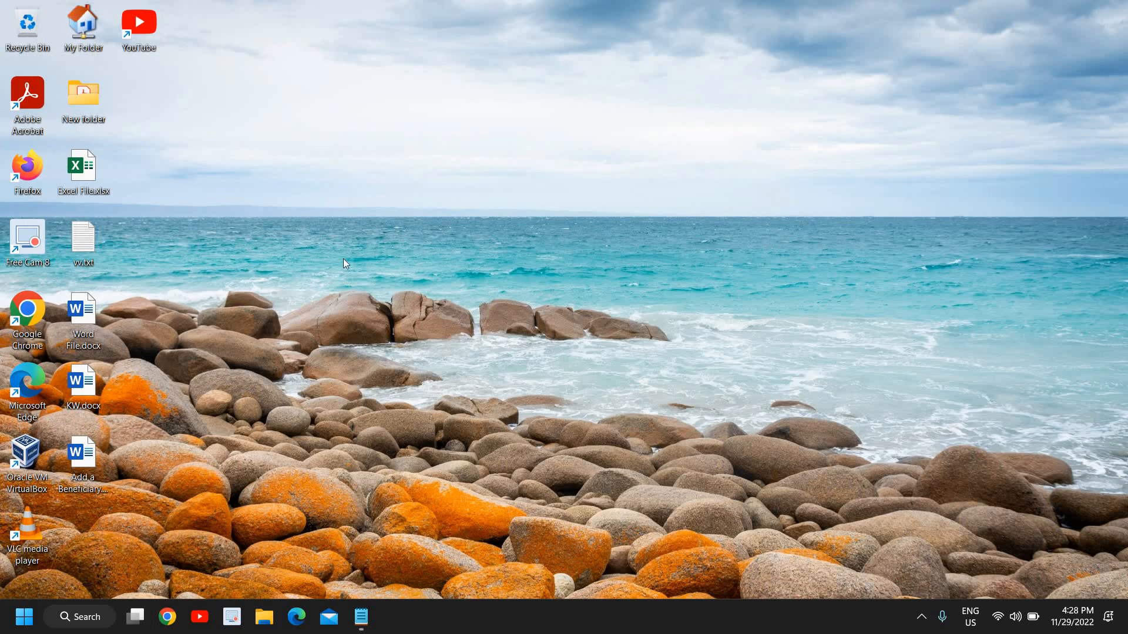
{"action": "mouse_move", "coordinate": [309, 259]}
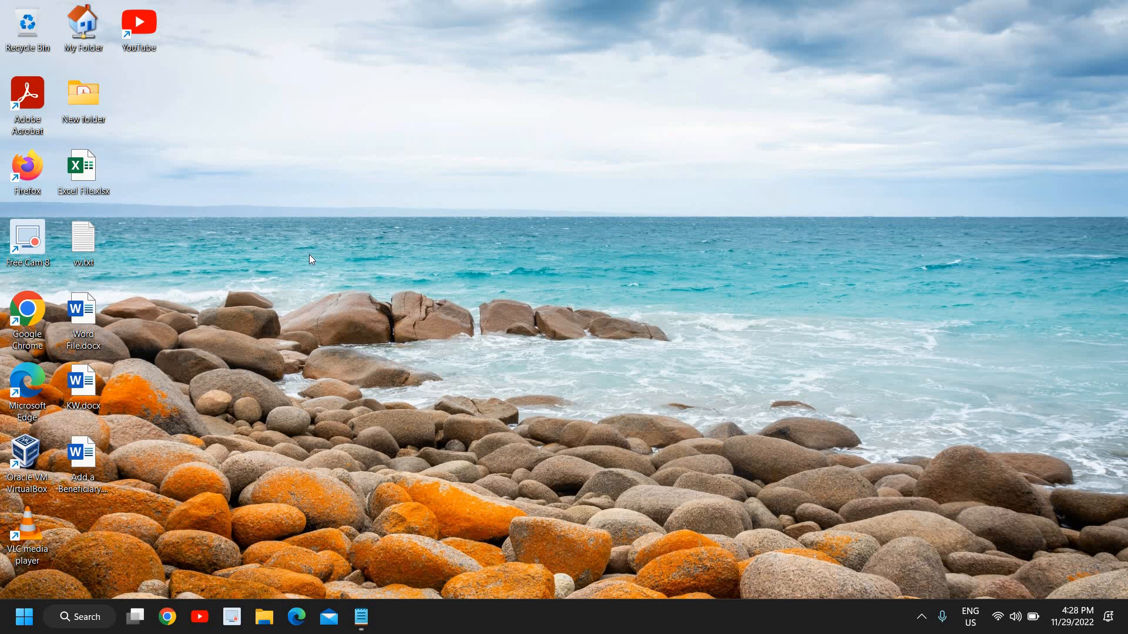
{"action": "mouse_move", "coordinate": [202, 395]}
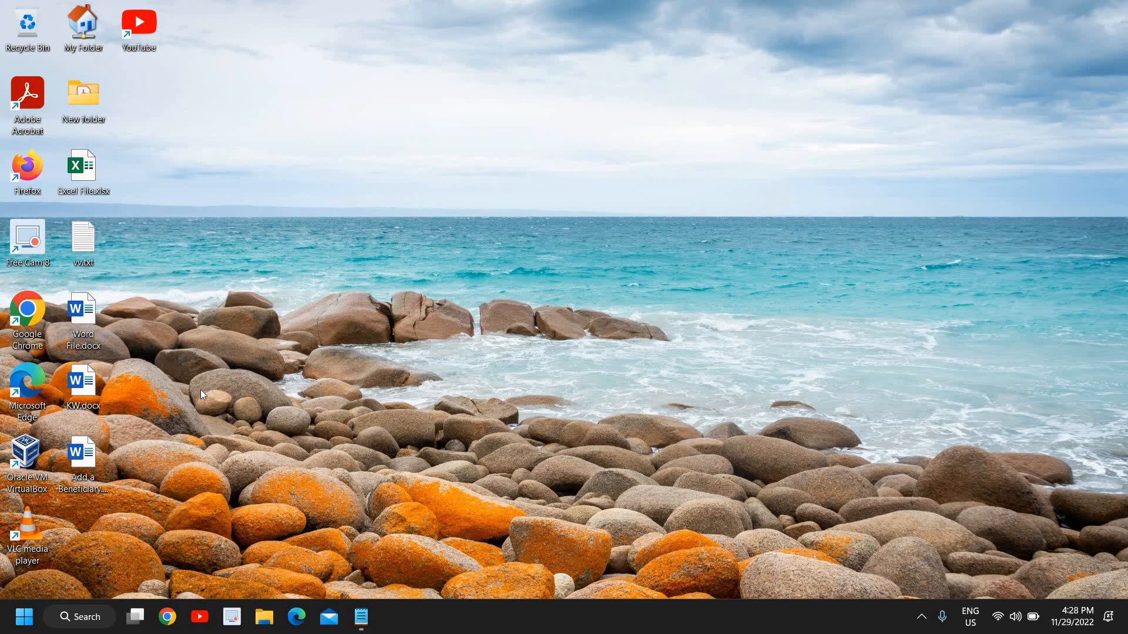
{"action": "mouse_move", "coordinate": [199, 389]}
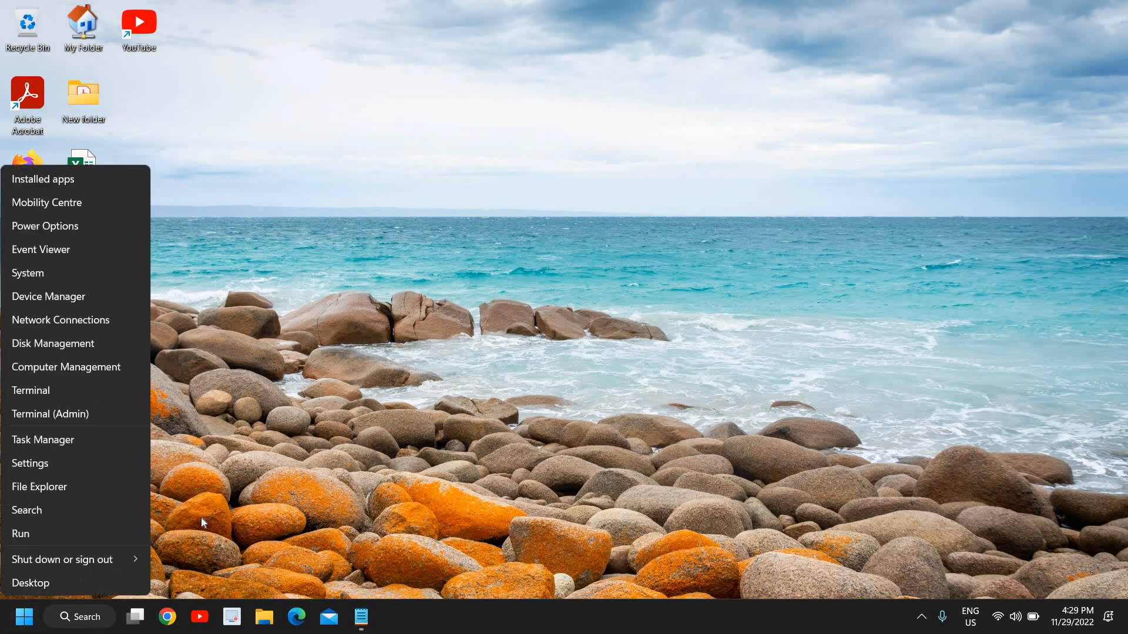
{"action": "mouse_move", "coordinate": [212, 372]}
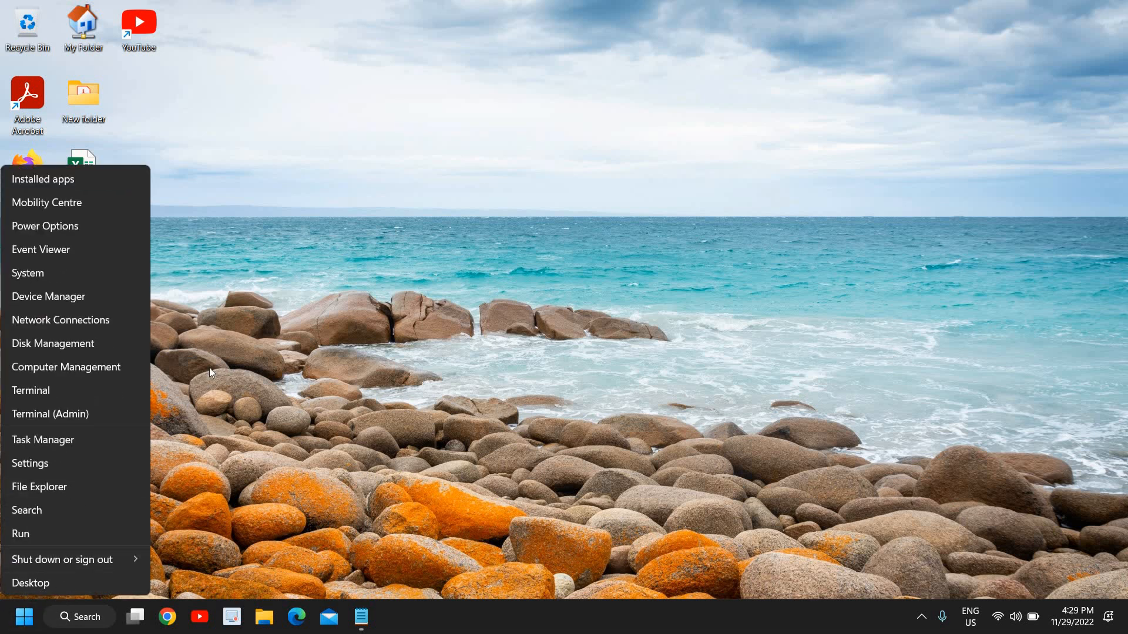
- Reopen Device Manager and expand Display adaptors to show Intel(R) UHD Graphics
{"action": "left_click", "coordinate": [49, 296]}
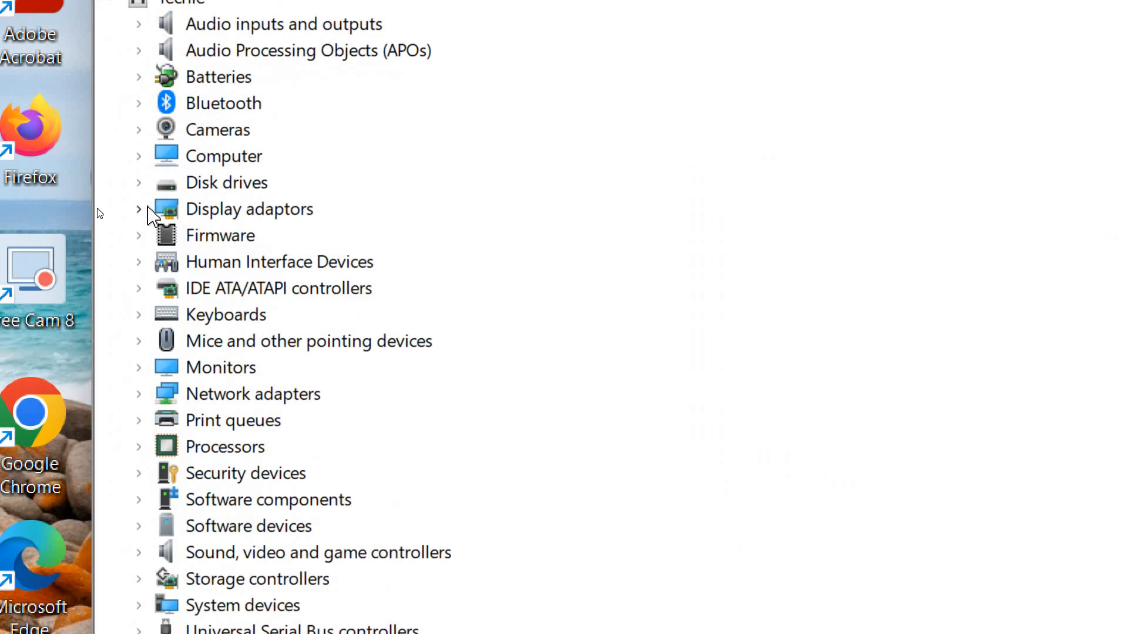
{"action": "left_click", "coordinate": [139, 209]}
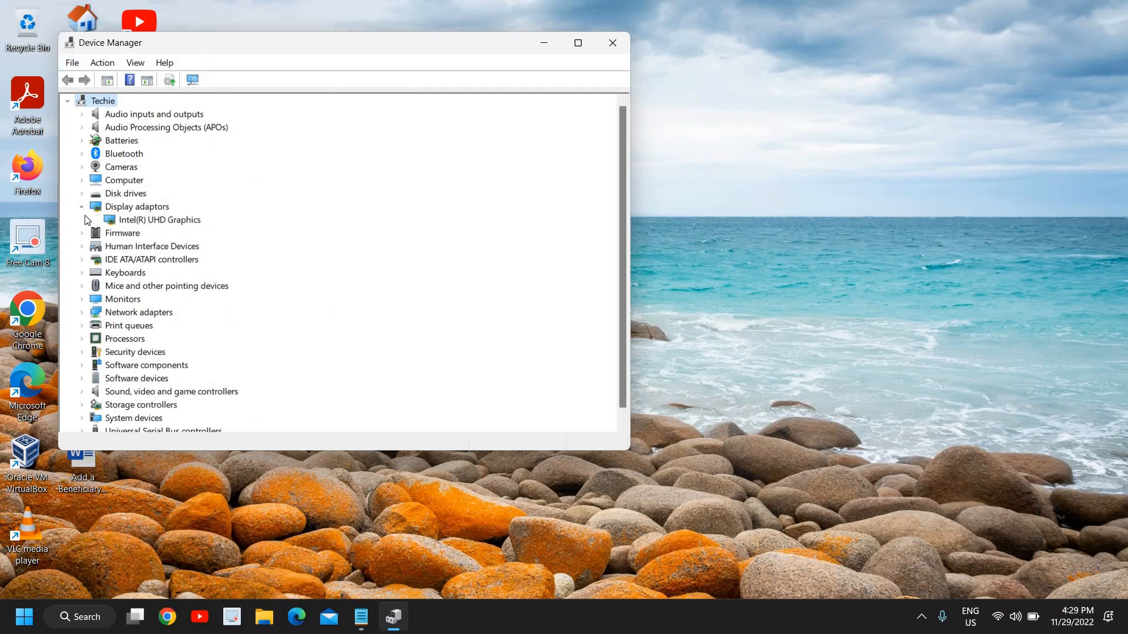
- Run an automatic driver search for Intel(R) UHD Graphics; best driver already installed, wizard closed
{"action": "left_click", "coordinate": [160, 220]}
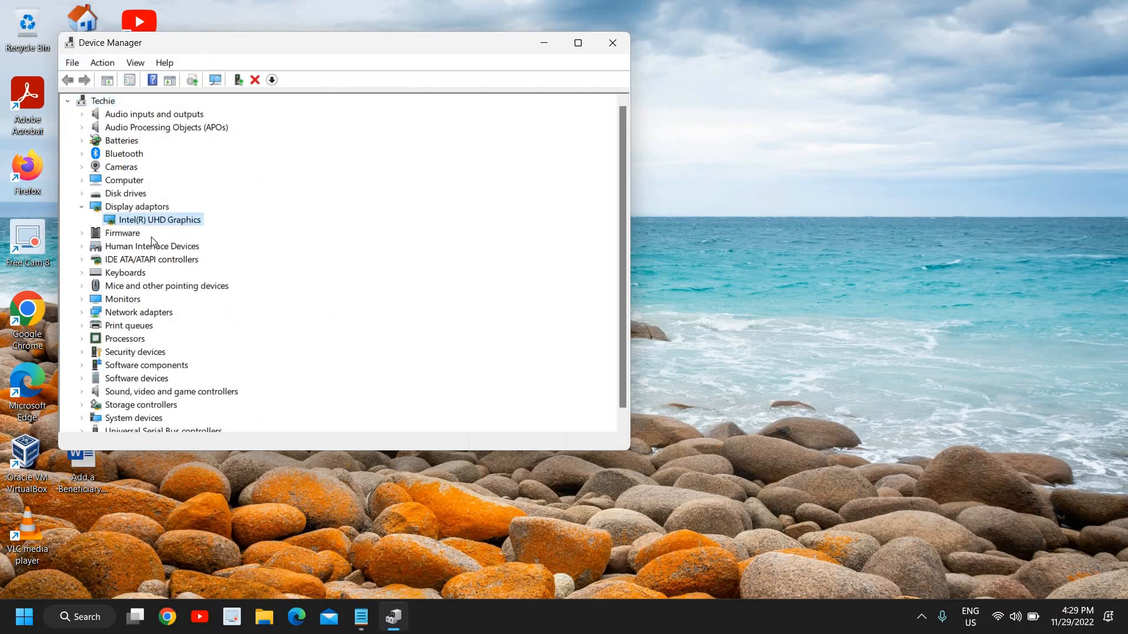
{"action": "mouse_move", "coordinate": [139, 238]}
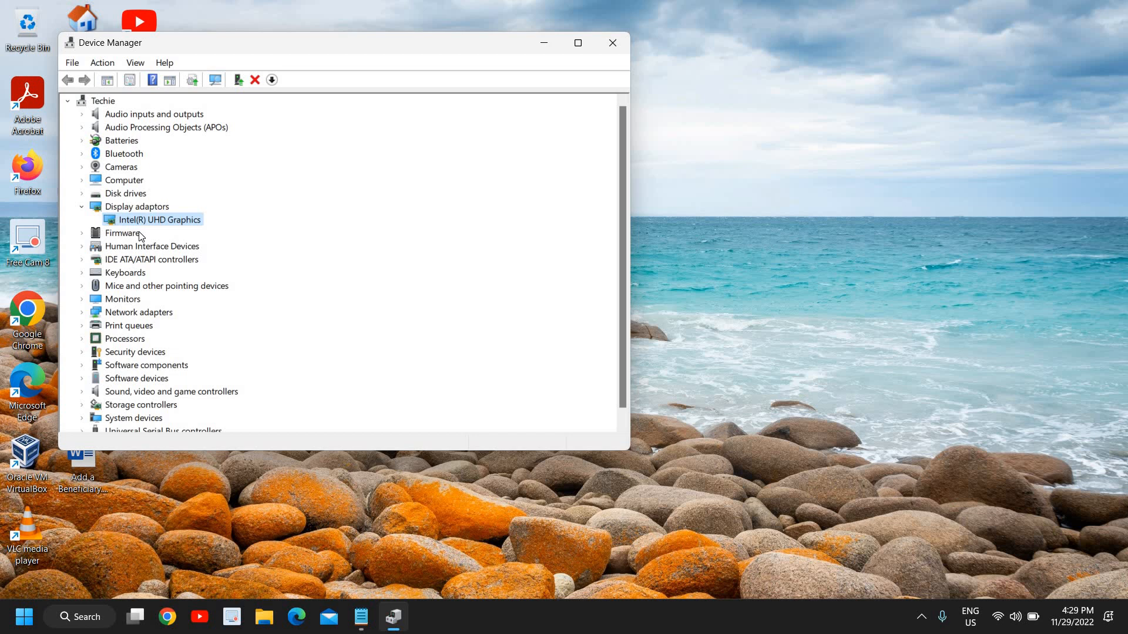
{"action": "mouse_move", "coordinate": [146, 230]}
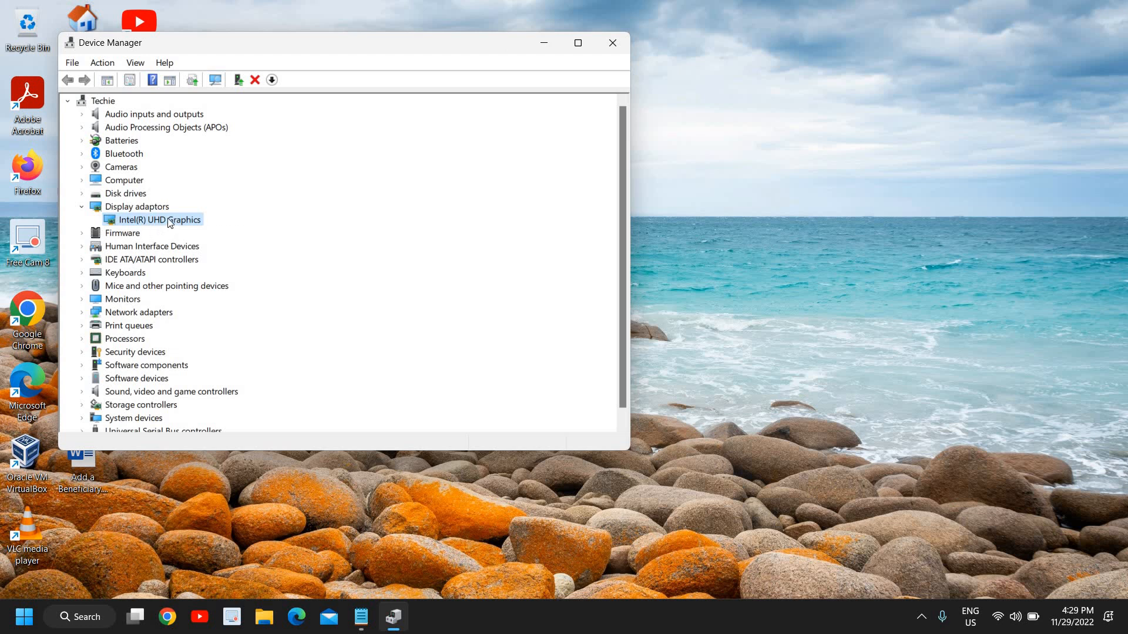
{"action": "right_click", "coordinate": [158, 219]}
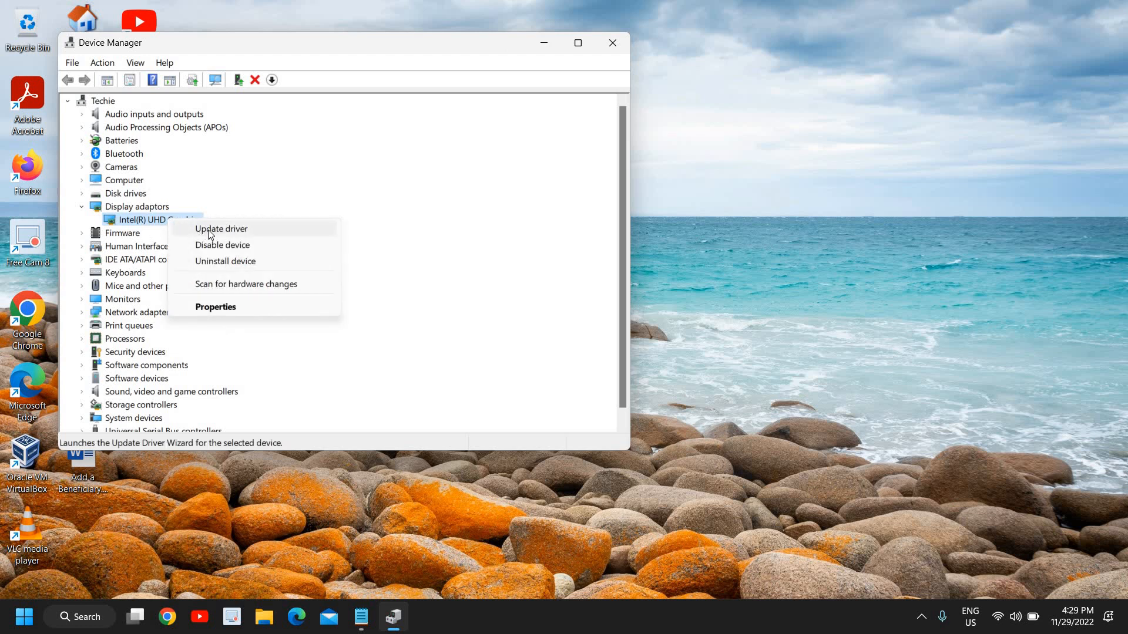
{"action": "left_click", "coordinate": [221, 228]}
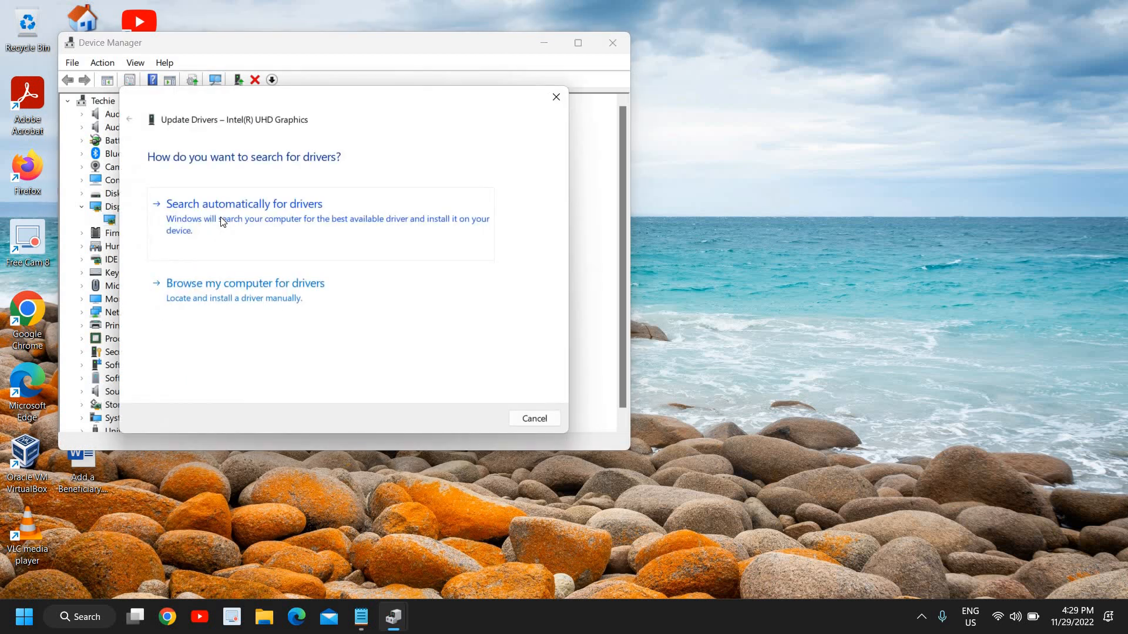
{"action": "left_click", "coordinate": [244, 205]}
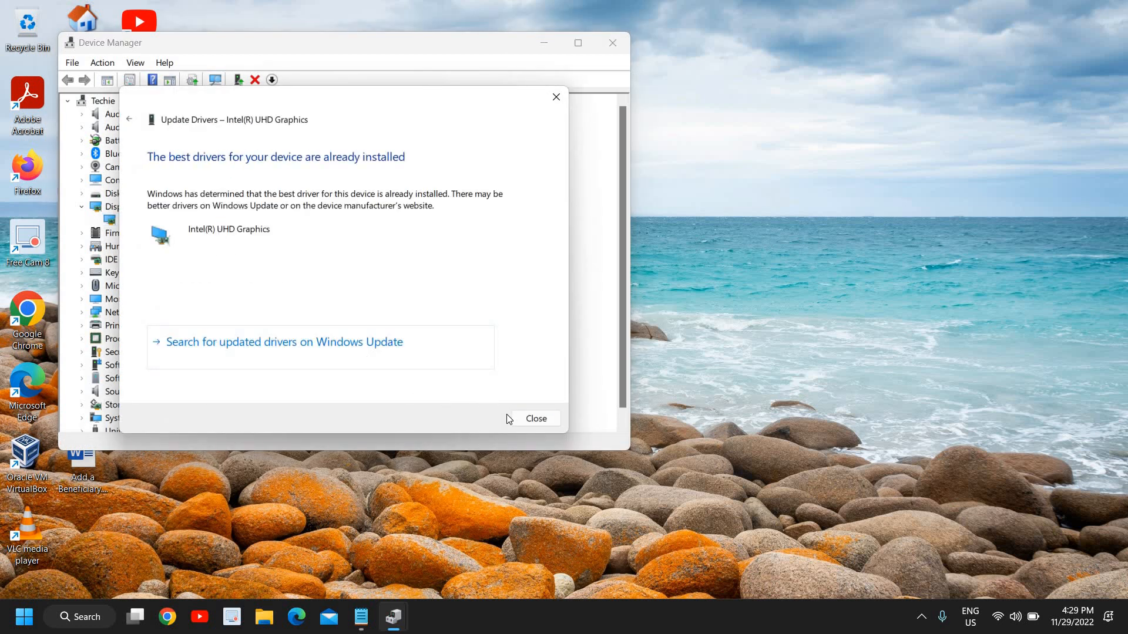
{"action": "left_click", "coordinate": [536, 418]}
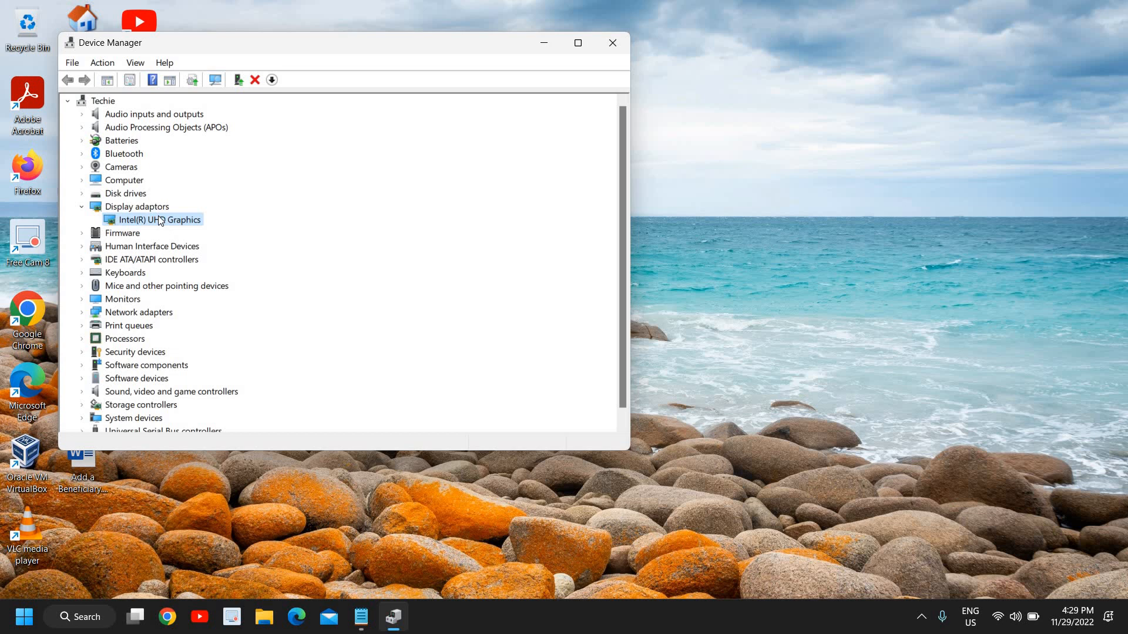
- Restart the Intel(R) UHD Graphics driver update and browse to the list of compatible drivers
{"action": "right_click", "coordinate": [159, 219]}
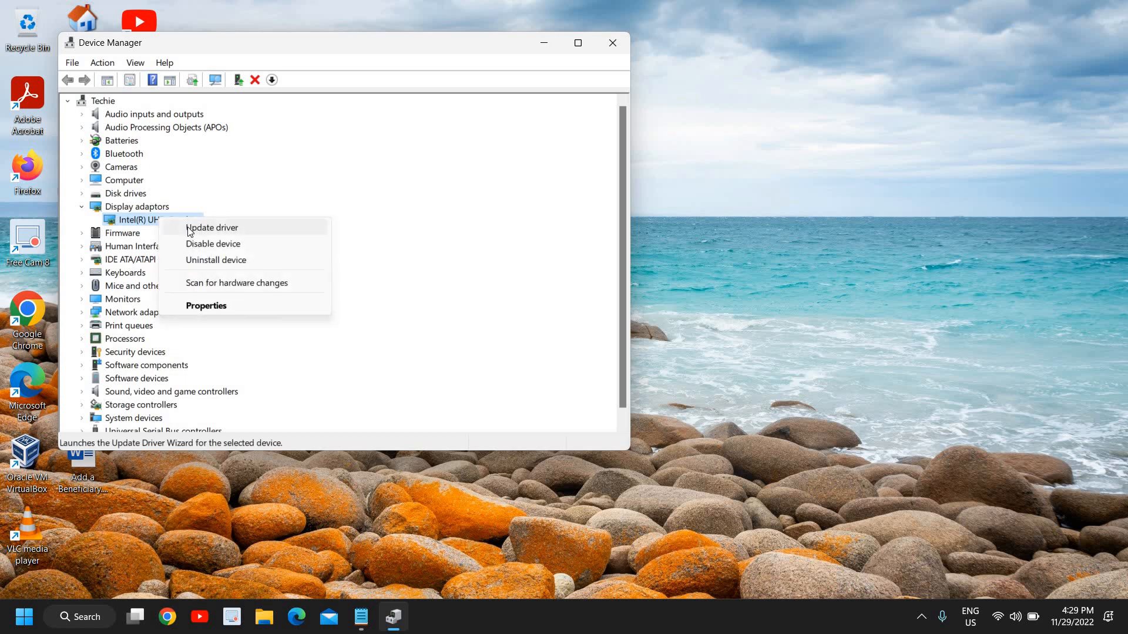
{"action": "left_click", "coordinate": [212, 227]}
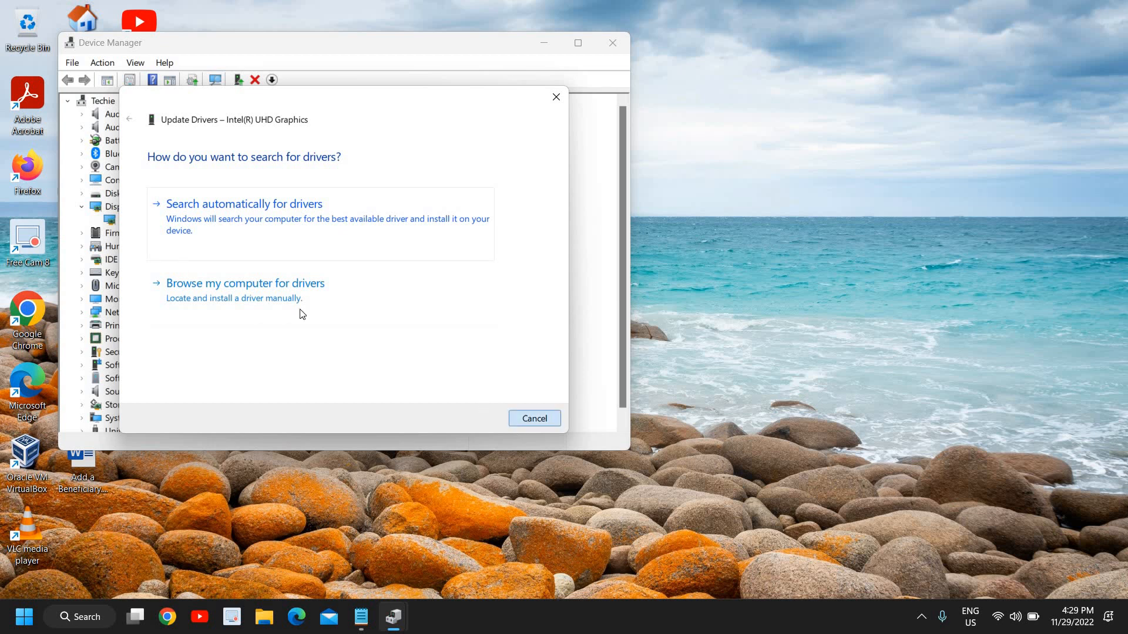
{"action": "left_click", "coordinate": [535, 418]}
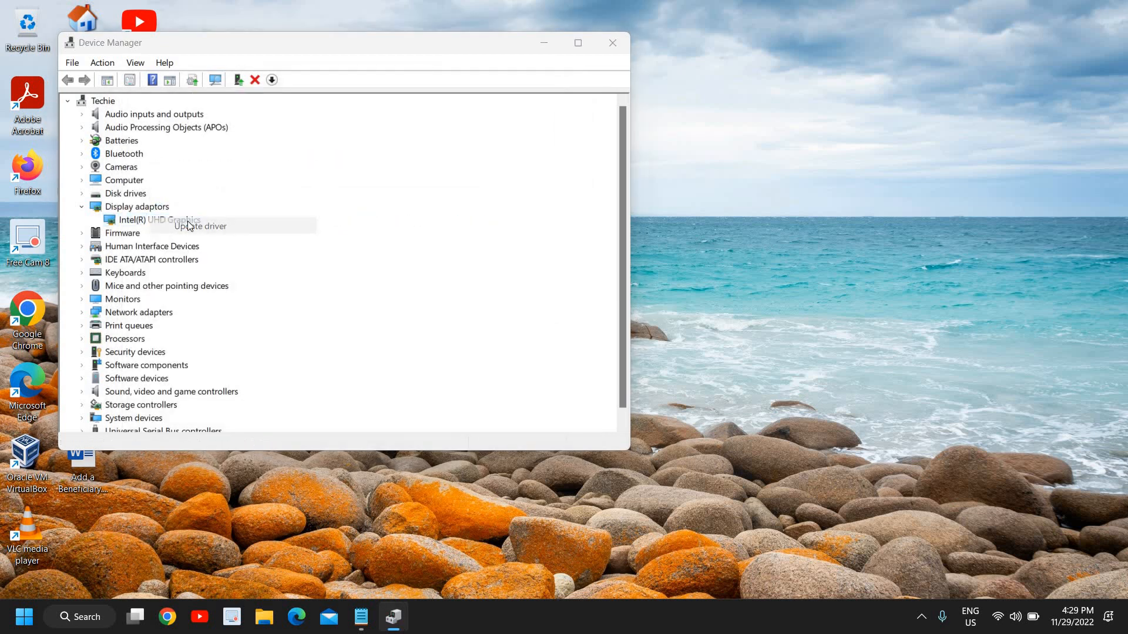
{"action": "left_click", "coordinate": [198, 227]}
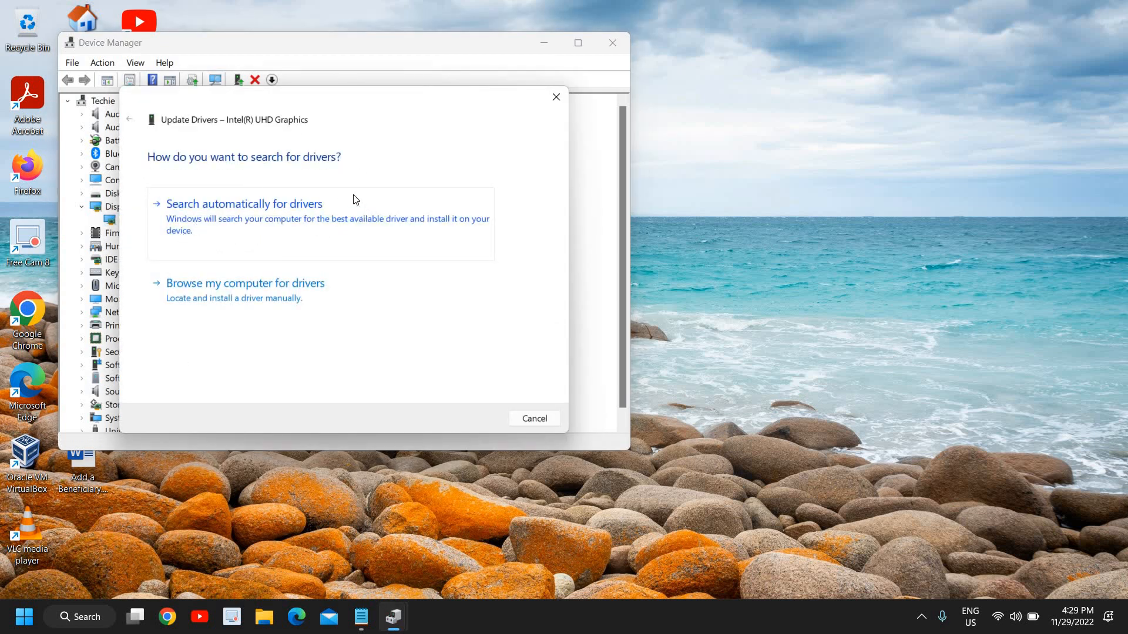
{"action": "left_click", "coordinate": [244, 283]}
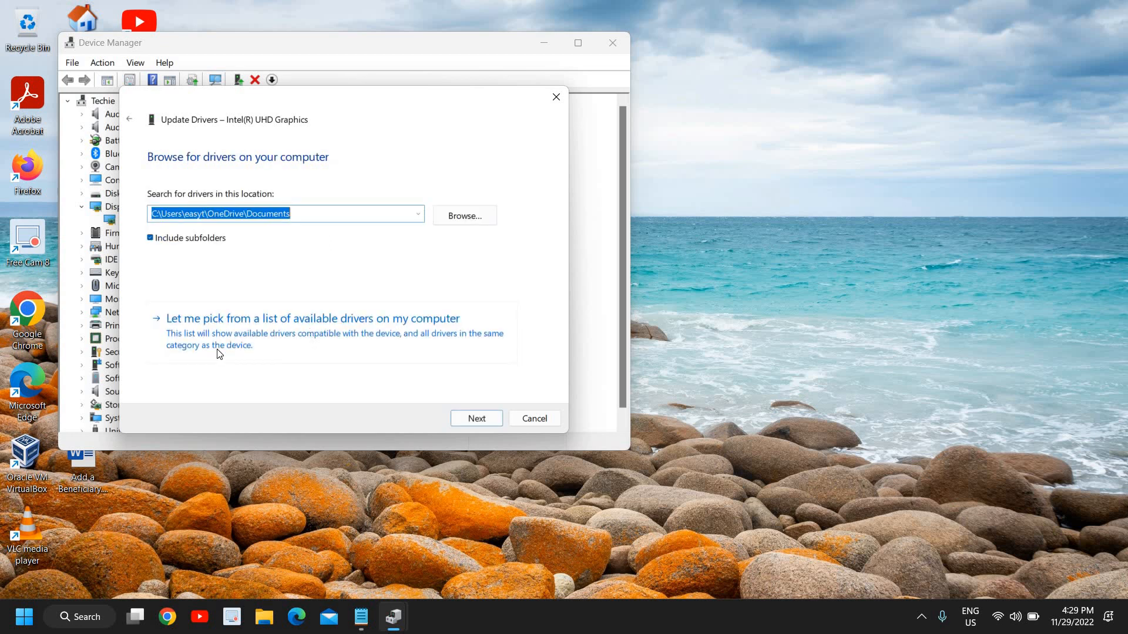
{"action": "left_click", "coordinate": [312, 319]}
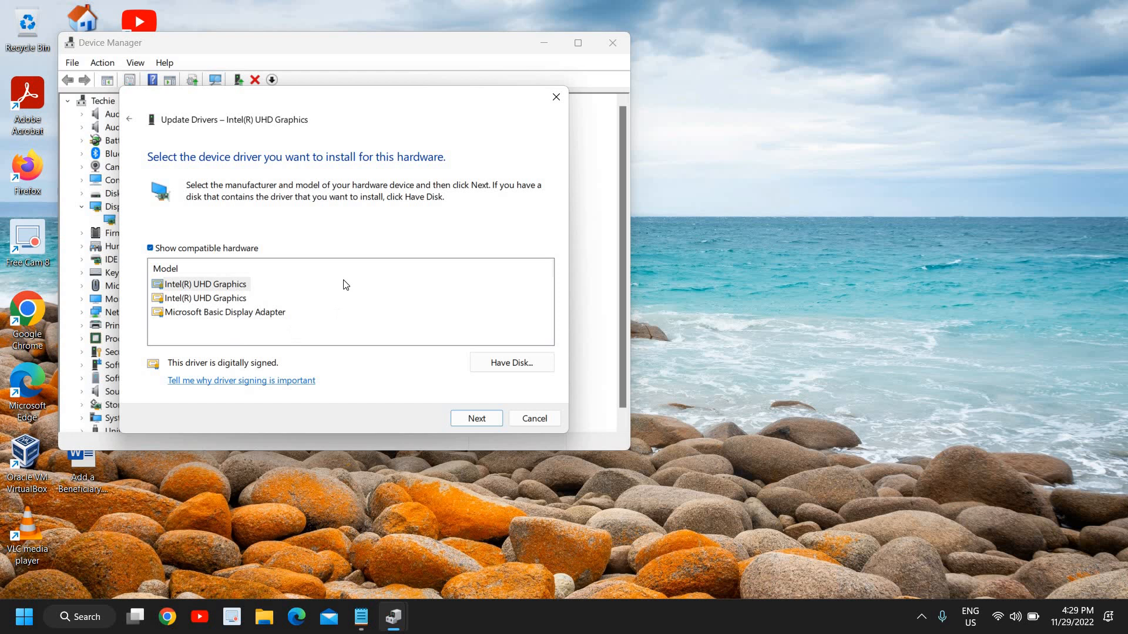
- Choose the second Intel(R) UHD Graphics entry from the compatible drivers list
{"action": "left_click", "coordinate": [205, 283]}
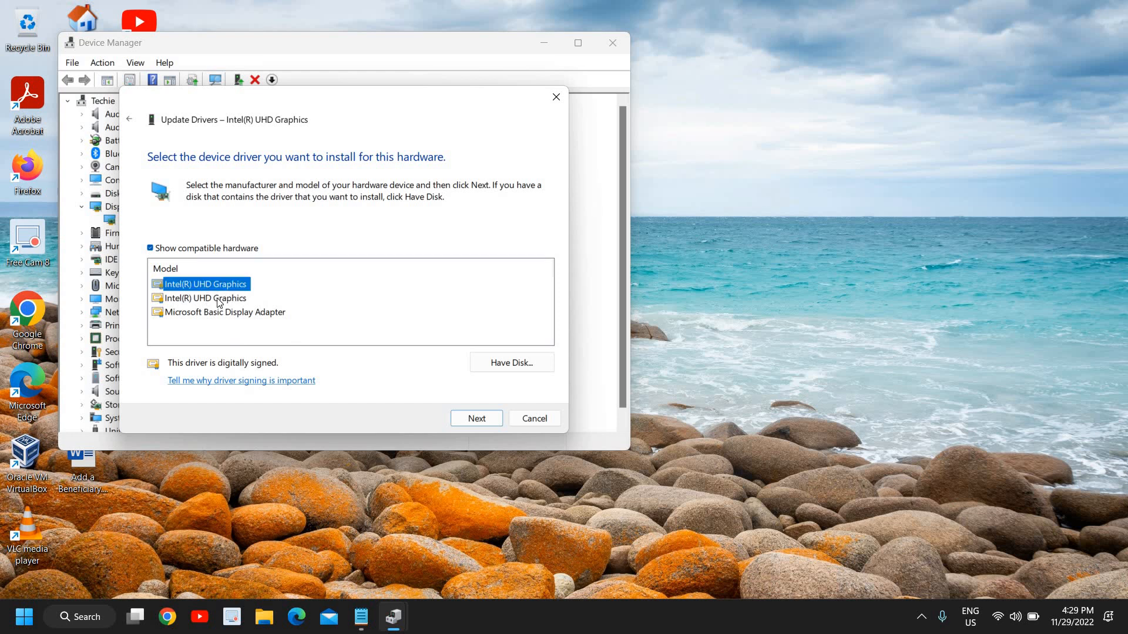
{"action": "left_click", "coordinate": [204, 299]}
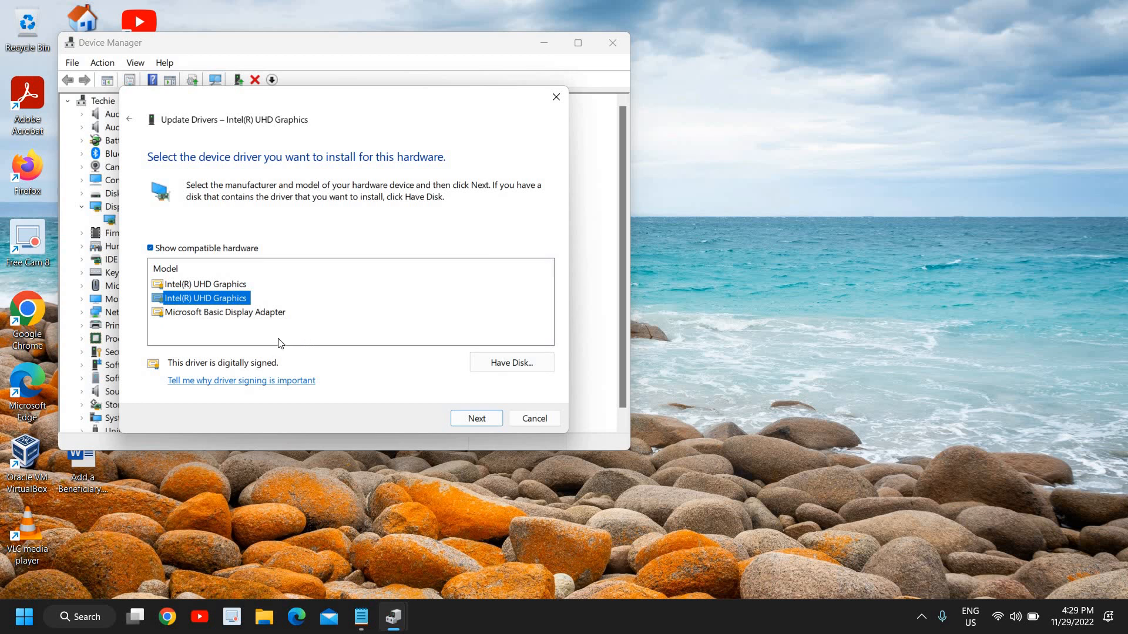
{"action": "mouse_move", "coordinate": [263, 287]}
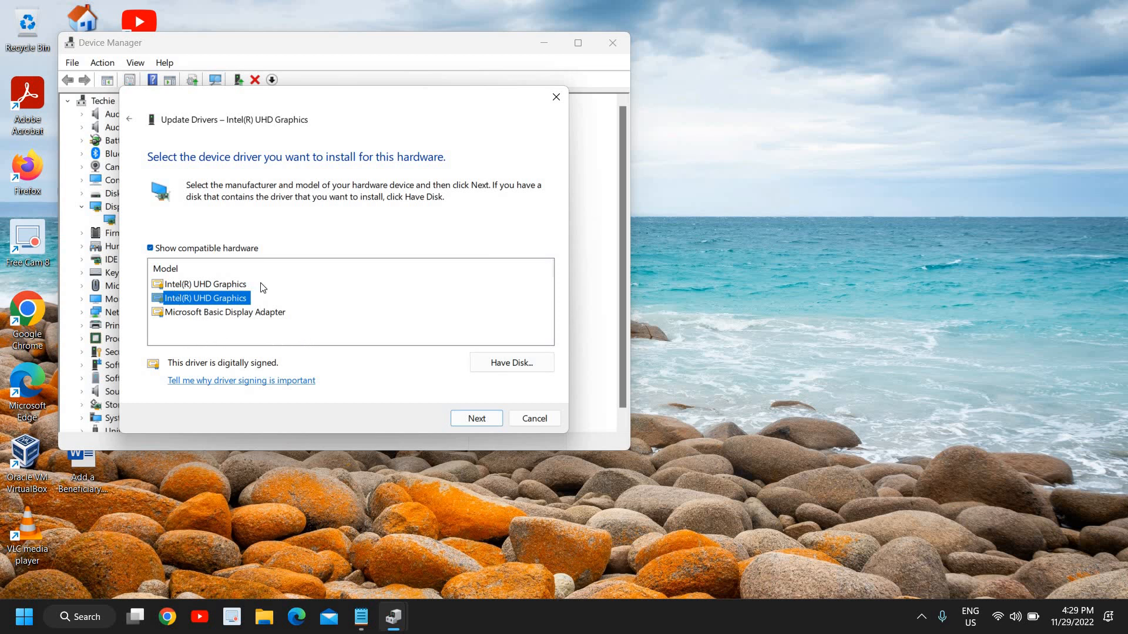
{"action": "mouse_move", "coordinate": [233, 283]}
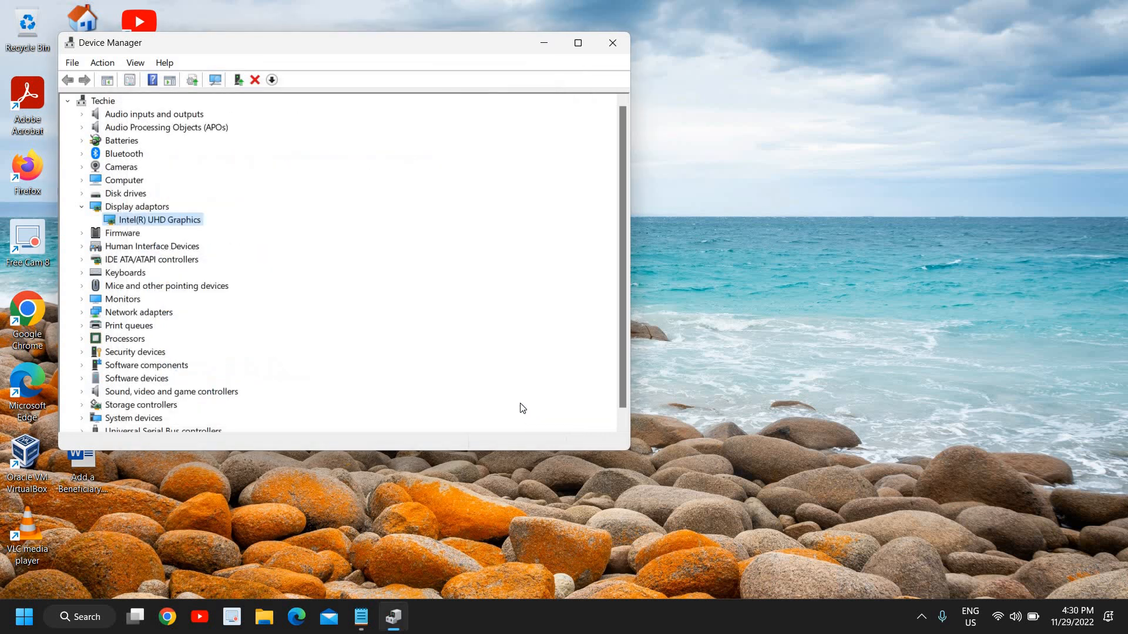
{"action": "mouse_move", "coordinate": [517, 400]}
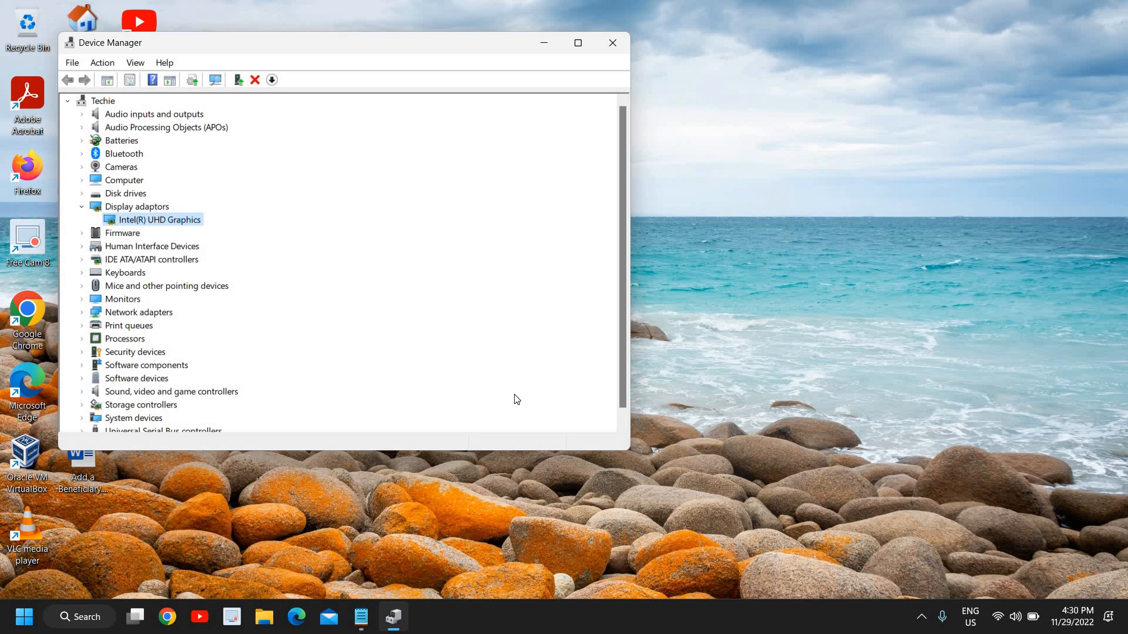
{"action": "mouse_move", "coordinate": [622, 77]}
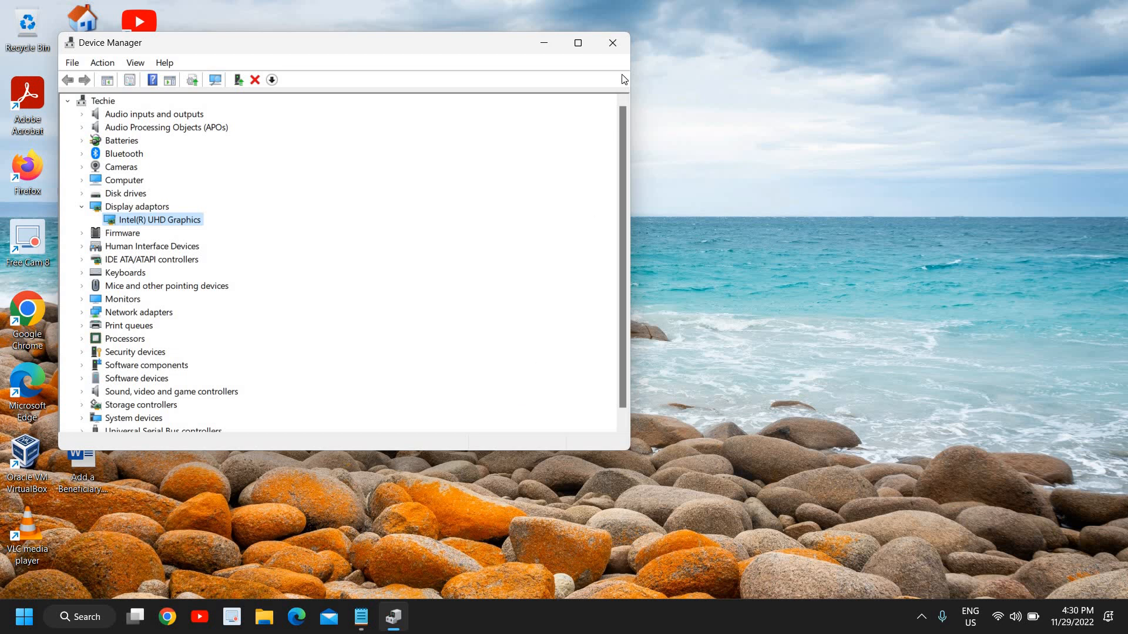
- Close Device Manager and open Windows Update settings via a taskbar search for 'windows'
{"action": "left_click", "coordinate": [612, 43]}
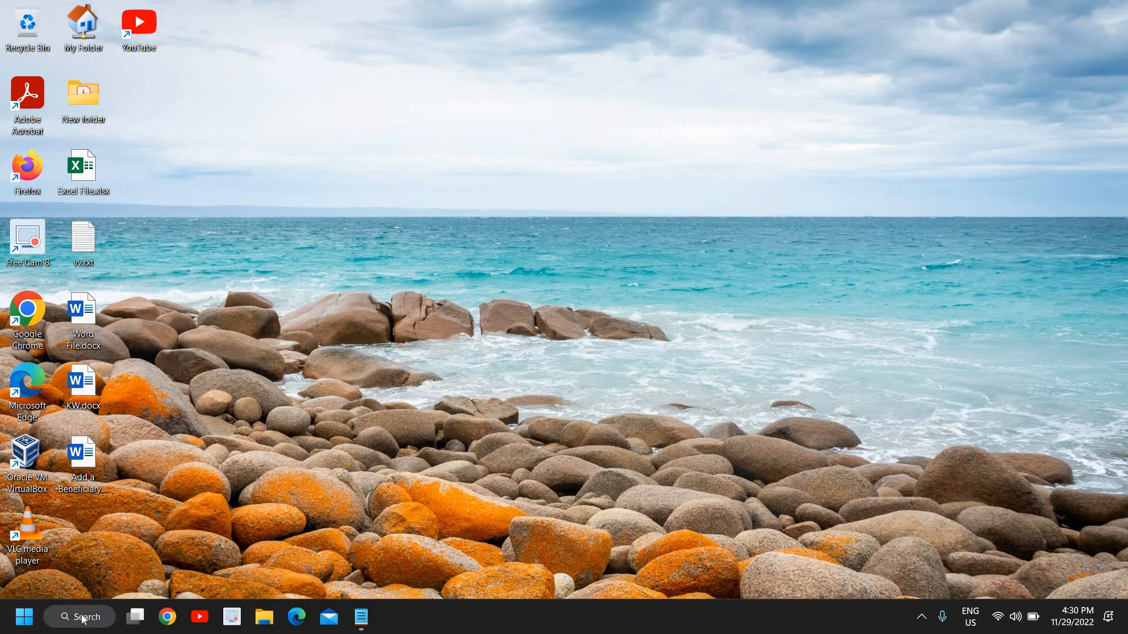
{"action": "left_click", "coordinate": [80, 616]}
{"action": "type", "text": "windows"}
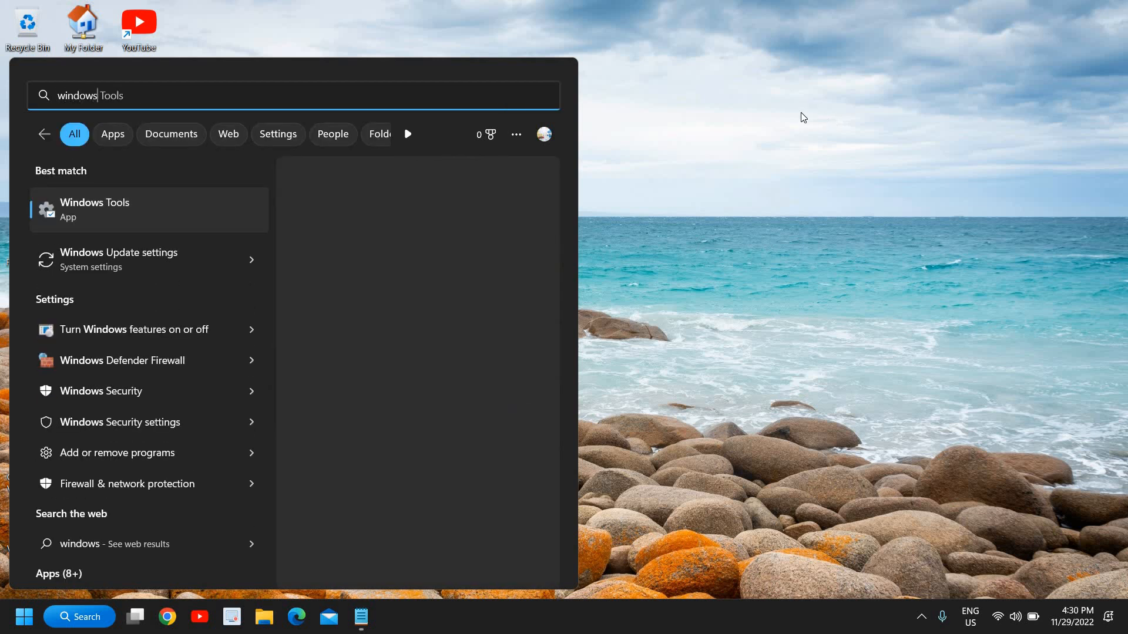
{"action": "left_click", "coordinate": [94, 209]}
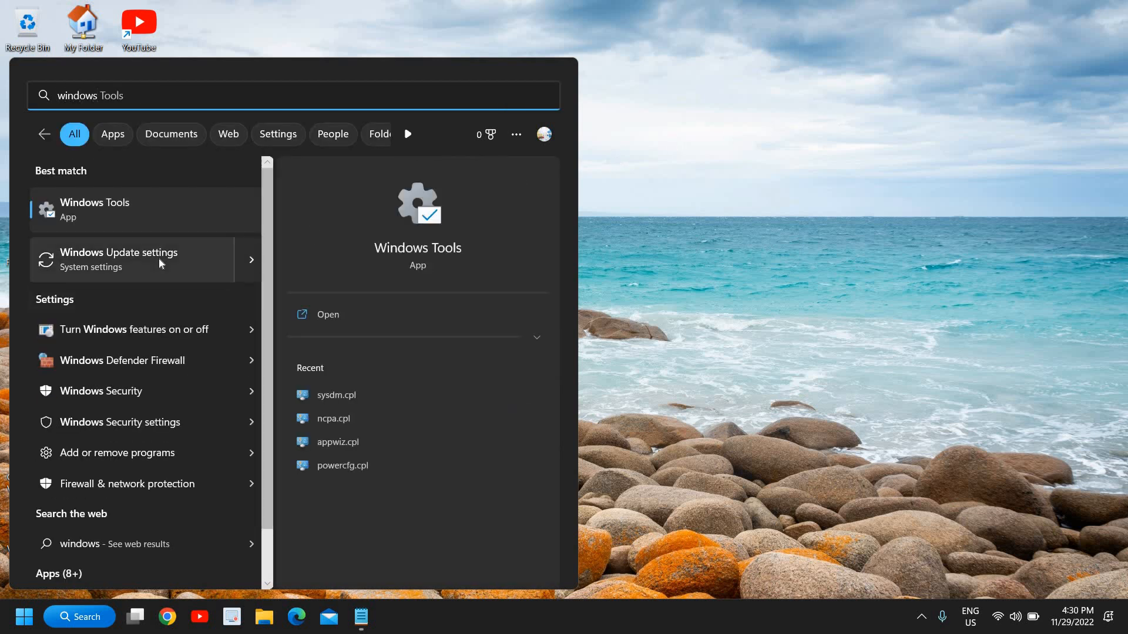
{"action": "left_click", "coordinate": [131, 259]}
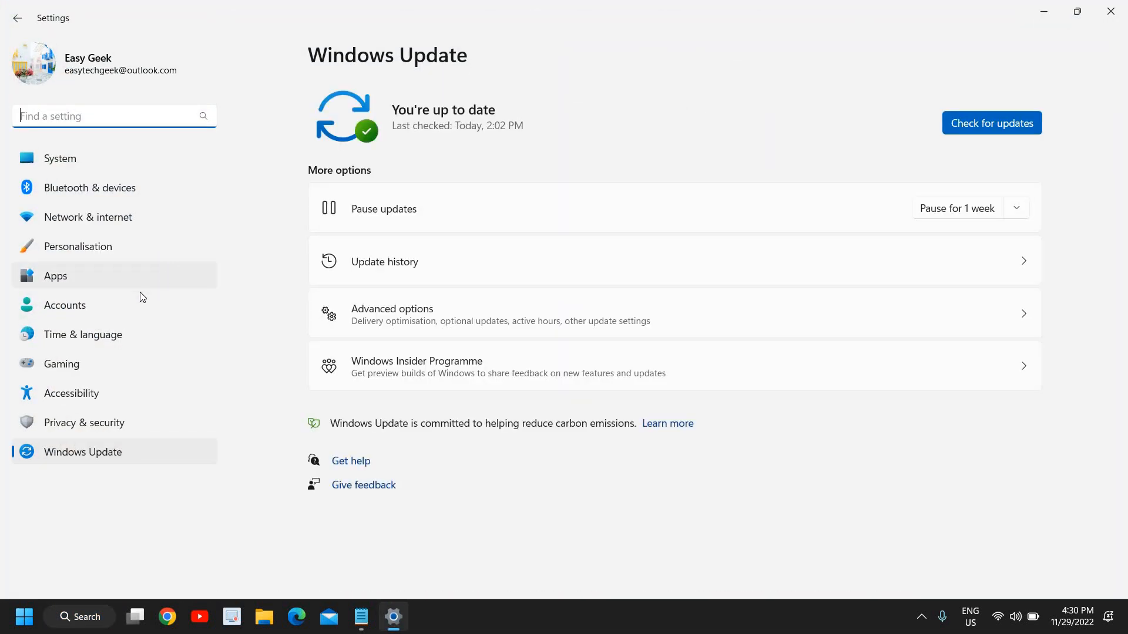
{"action": "mouse_move", "coordinate": [87, 356]}
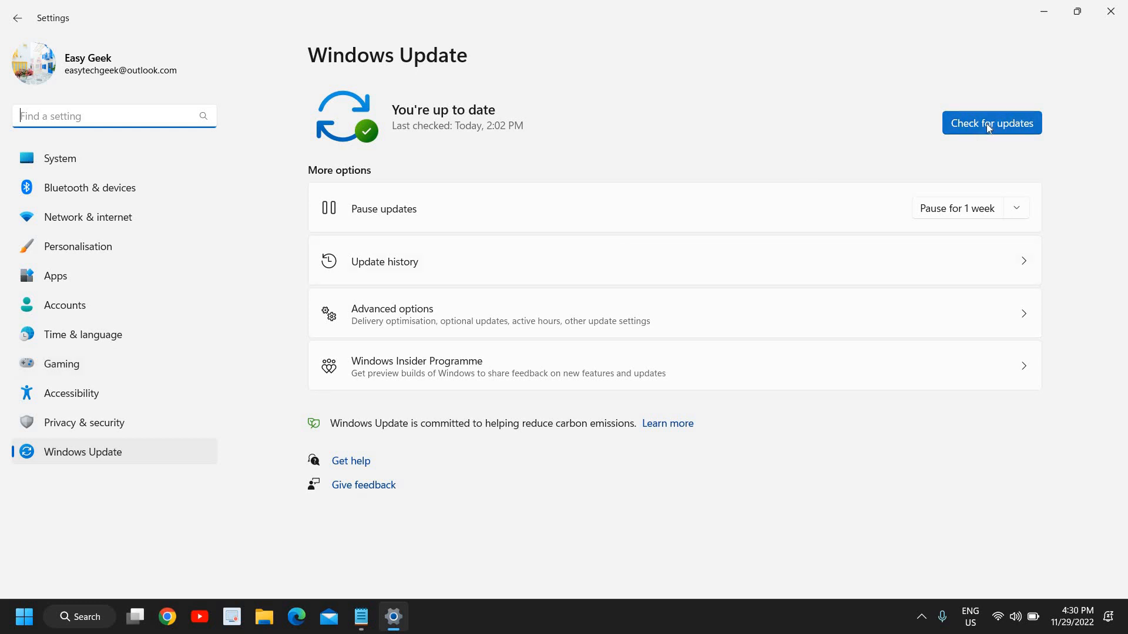
{"action": "mouse_move", "coordinate": [530, 172]}
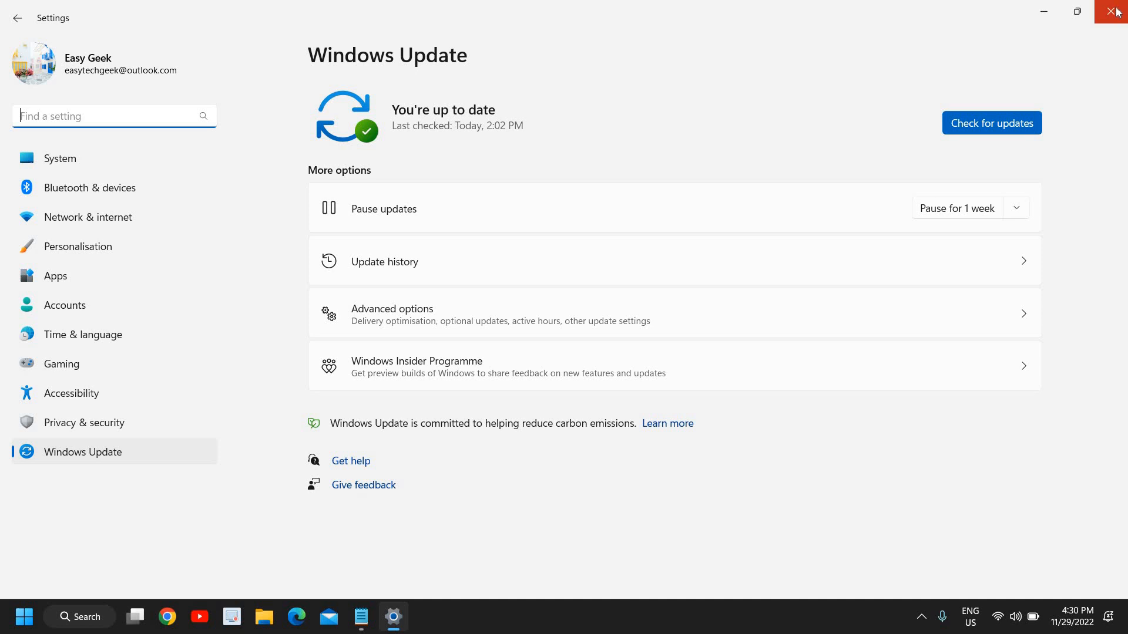
- Close Settings after Windows Update reports the PC is up to date
{"action": "left_click", "coordinate": [1112, 11]}
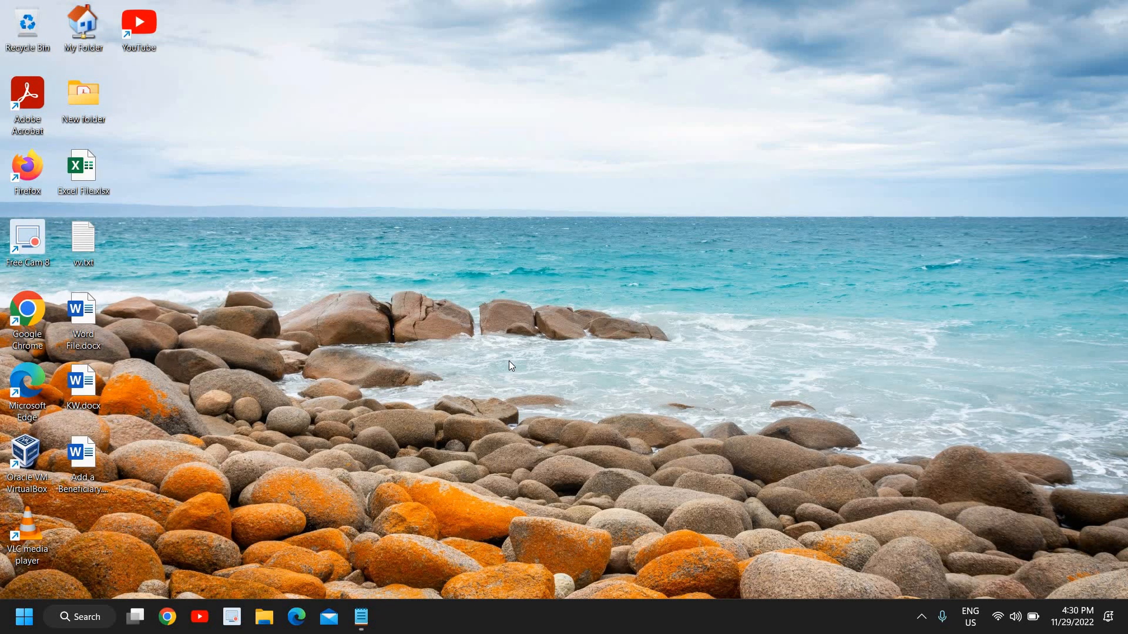
{"action": "mouse_move", "coordinate": [740, 234]}
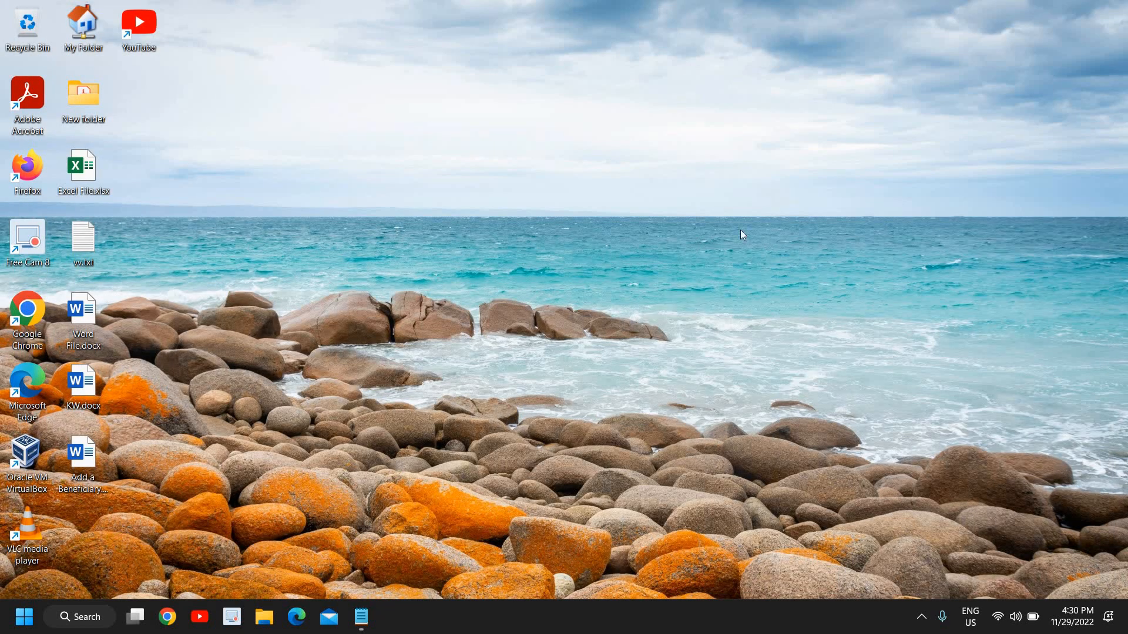
{"action": "mouse_move", "coordinate": [380, 280]}
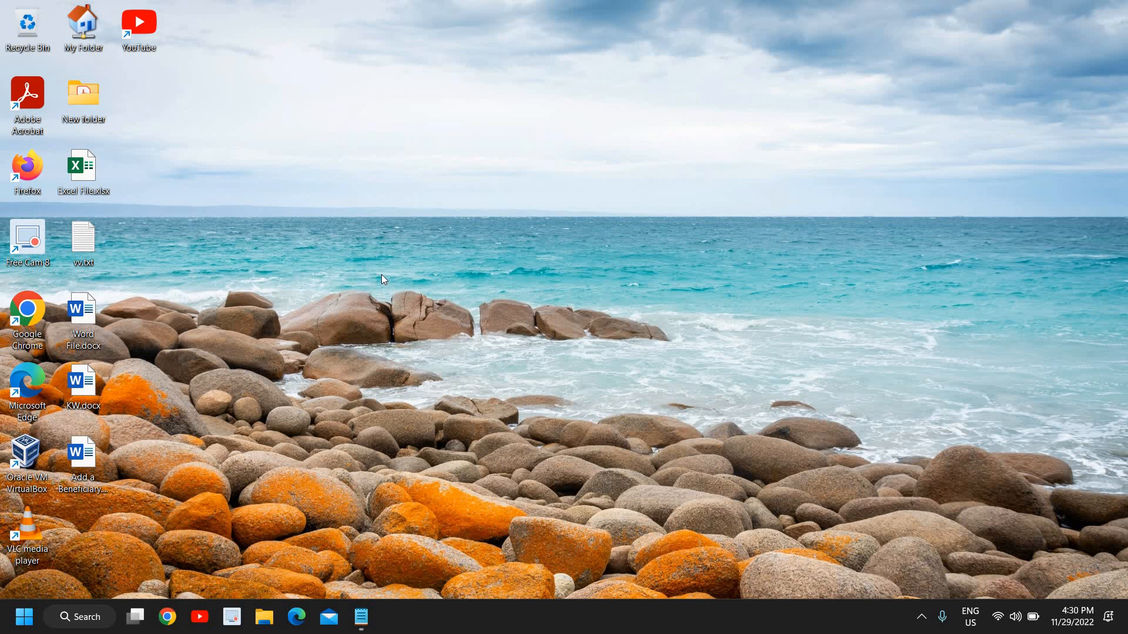